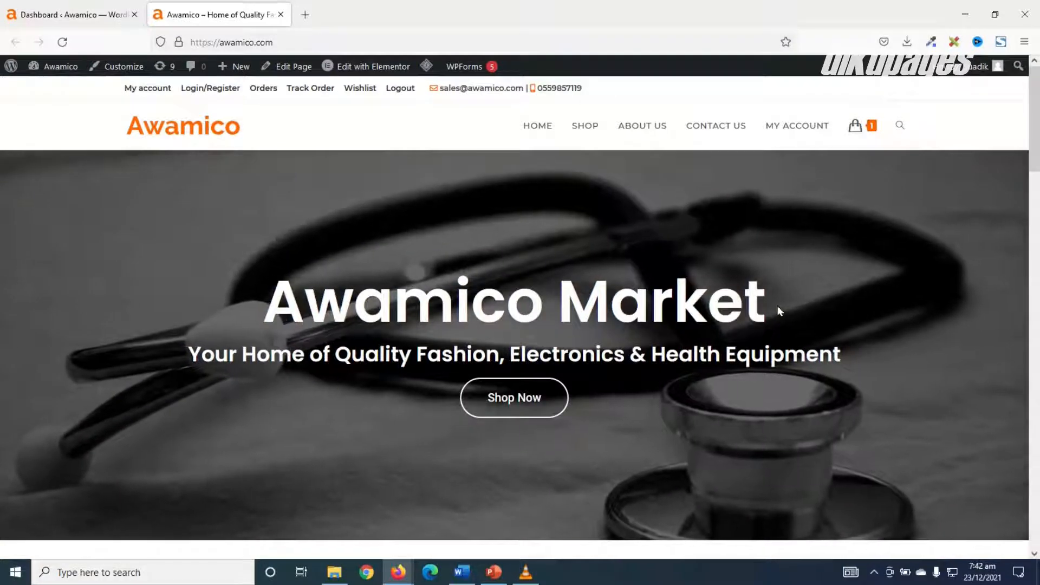
Scroll down the Awamico home page toward the Cute Muslim Abaya product.
scroll("down", 3)
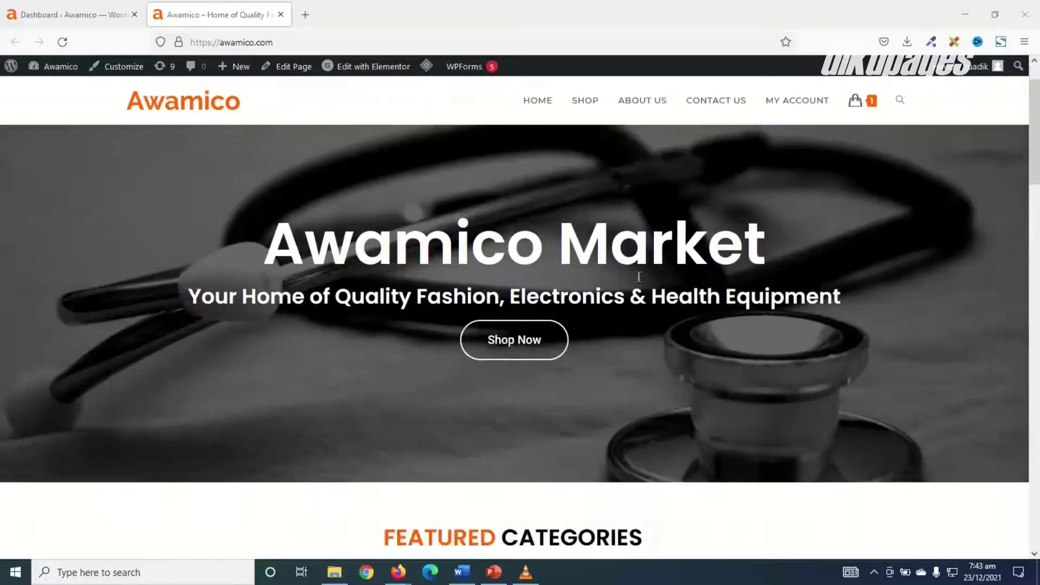
scroll("down", 3)
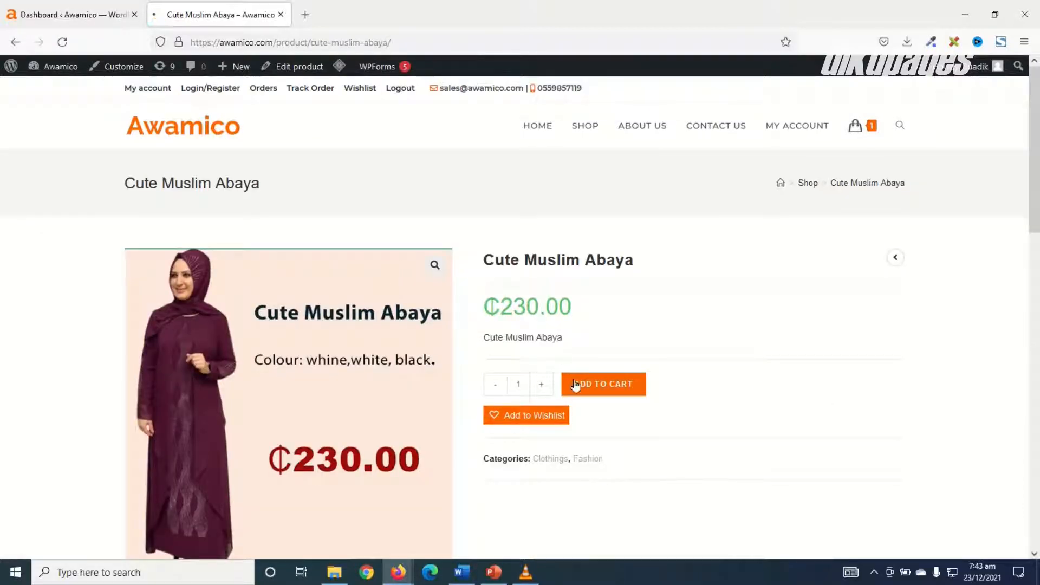
Add the Cute Muslim Abaya to the cart, view the cart, proceed to checkout, then return home.
left_click(603, 383)
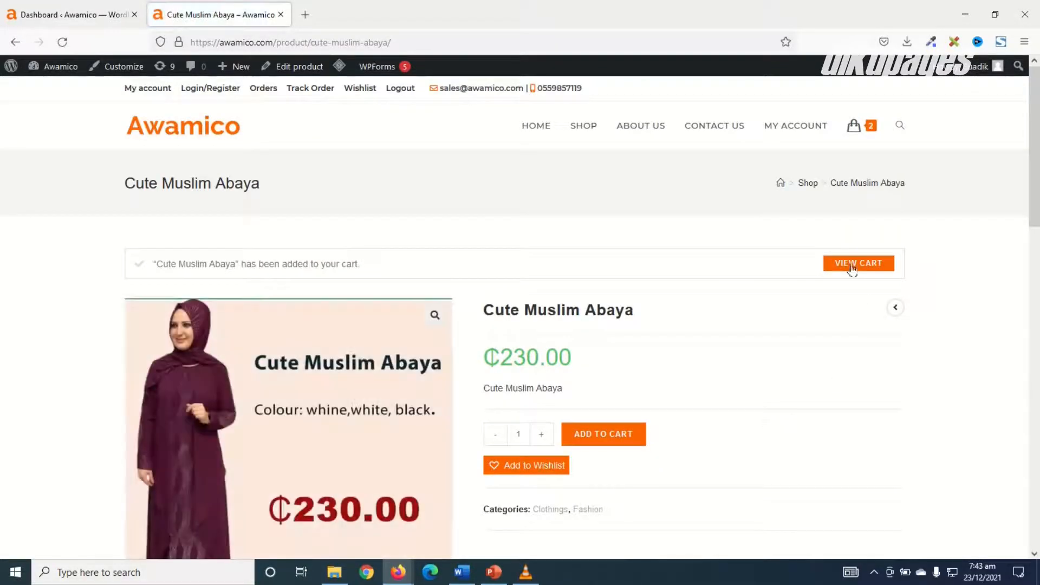
left_click(858, 263)
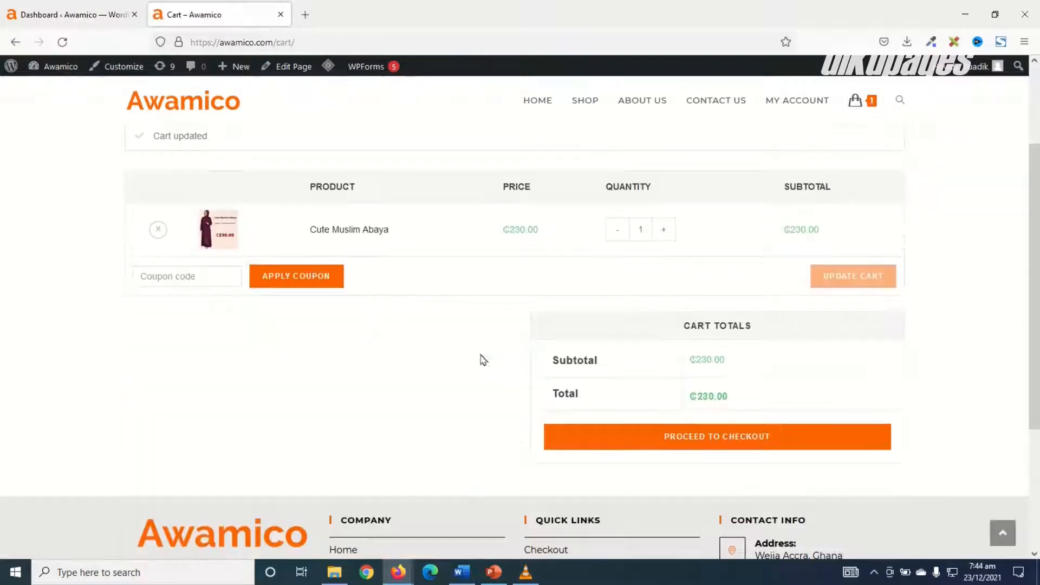
left_click(717, 437)
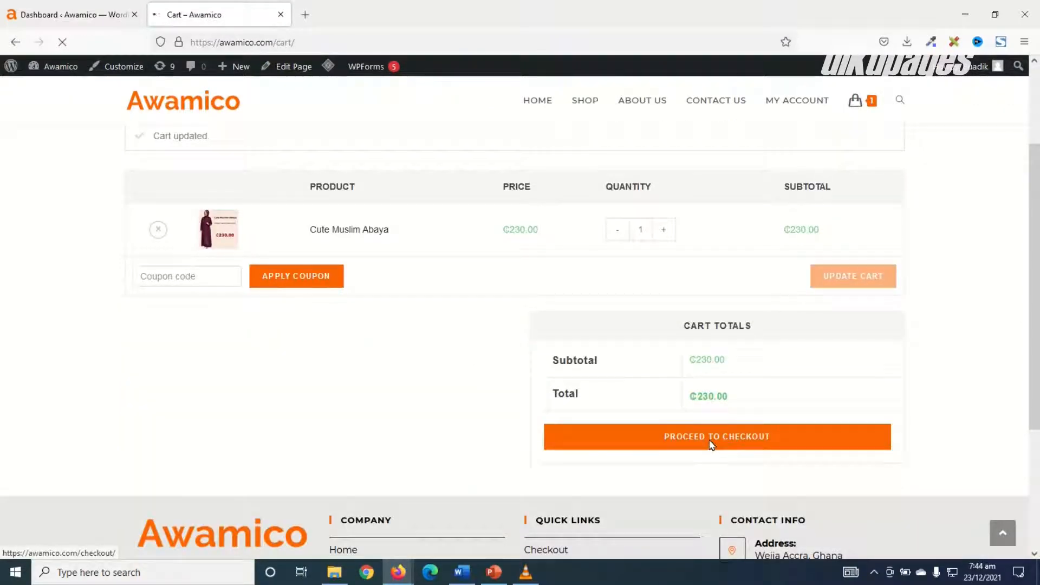
left_click(717, 436)
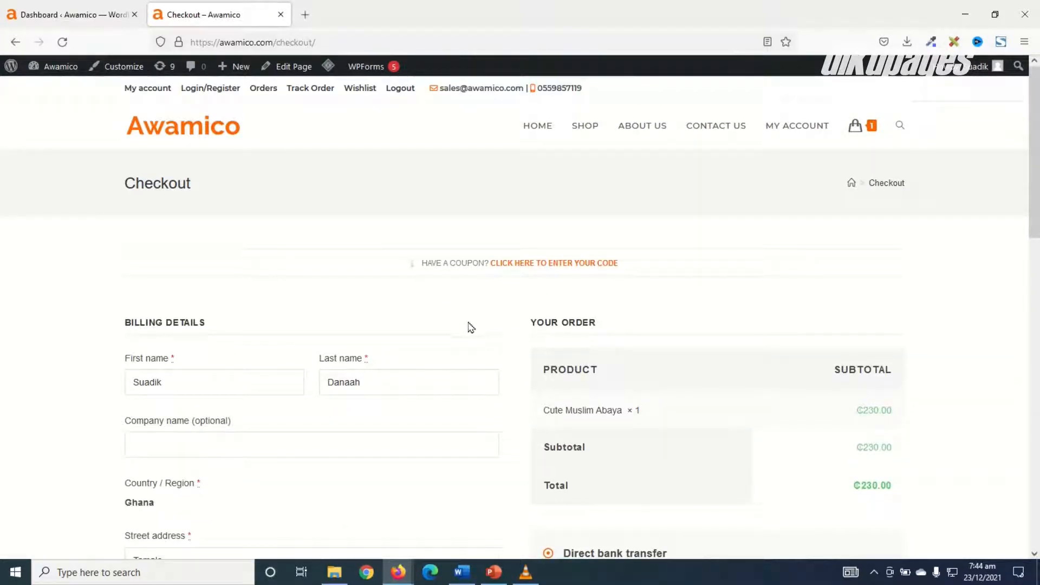
mouse_move(461, 338)
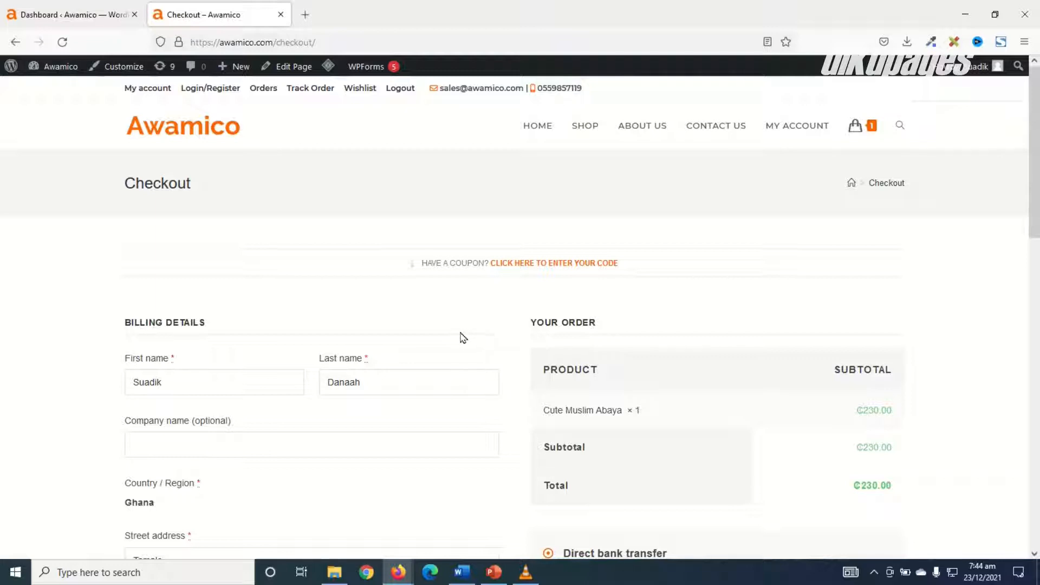
mouse_move(494, 339)
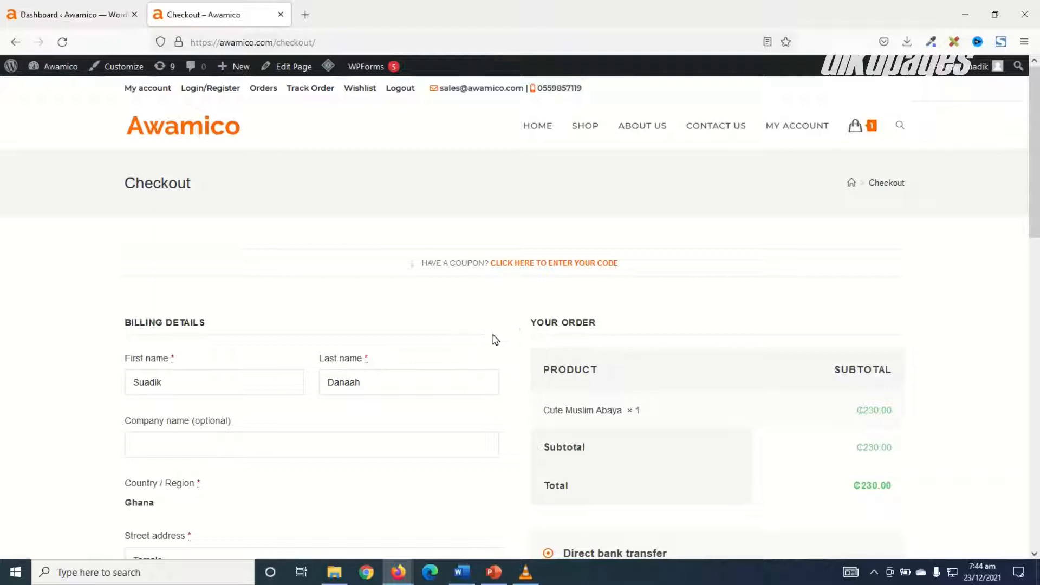
mouse_move(470, 345)
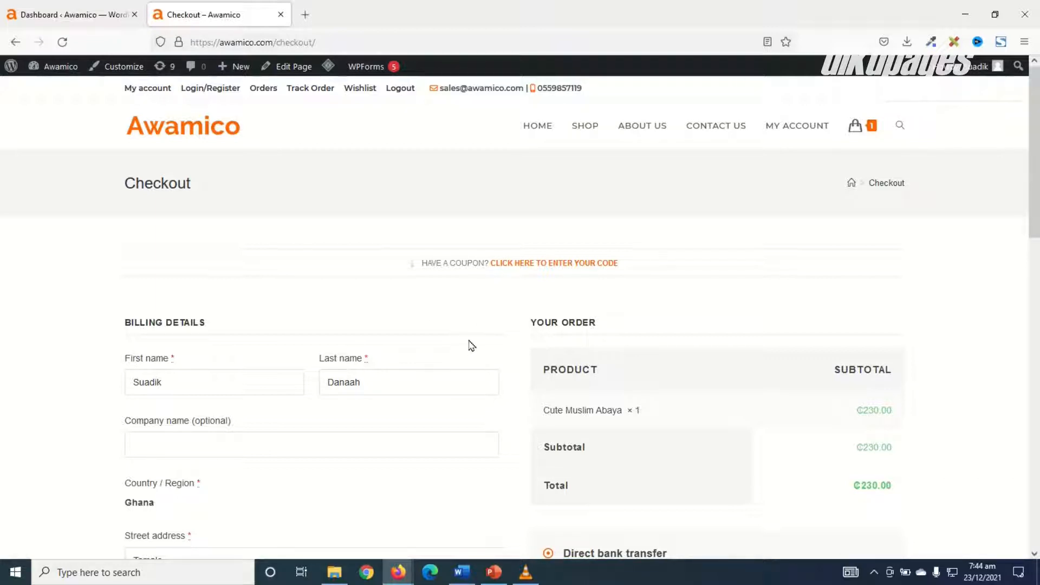
mouse_move(541, 139)
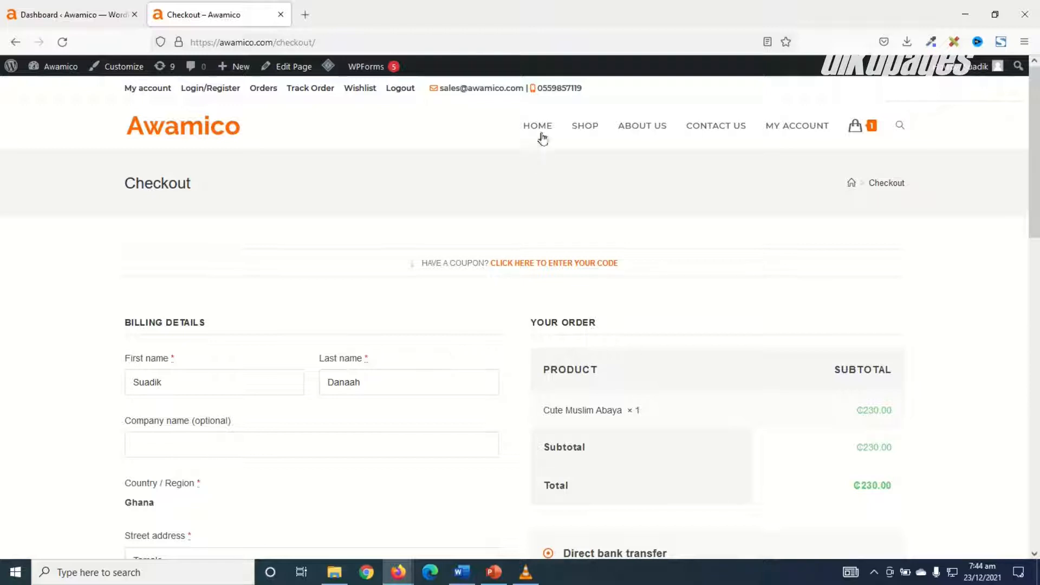
left_click(537, 126)
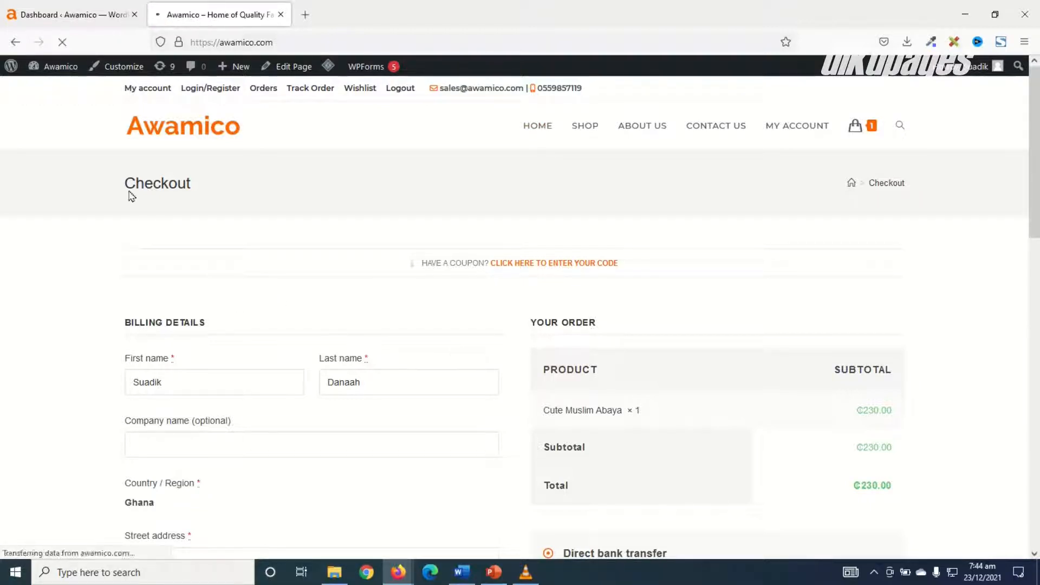
From the admin dashboard, search Add Plugins for 'order on mobile for woocommerce'.
left_click(71, 15)
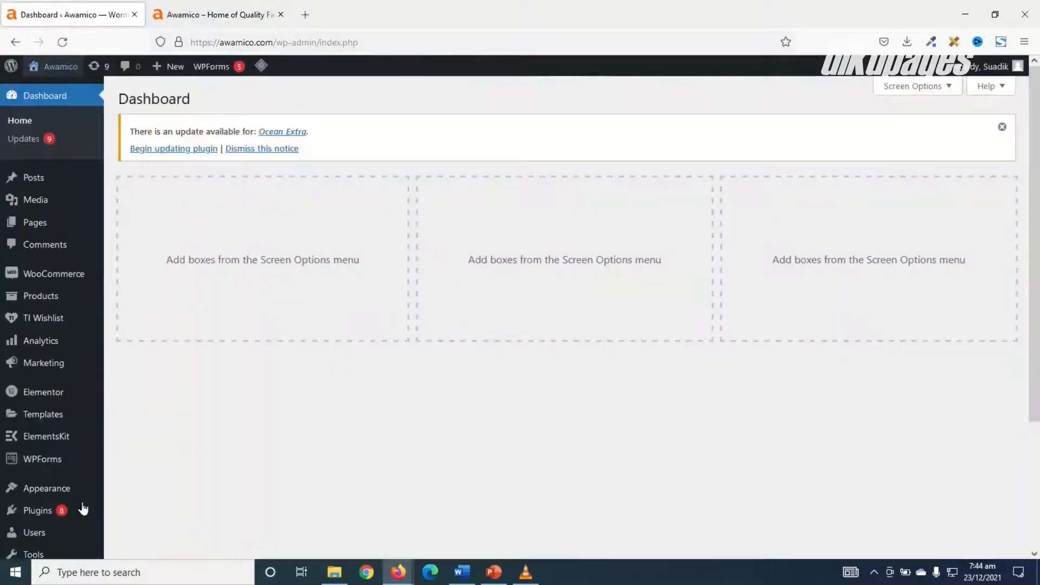
mouse_move(30, 510)
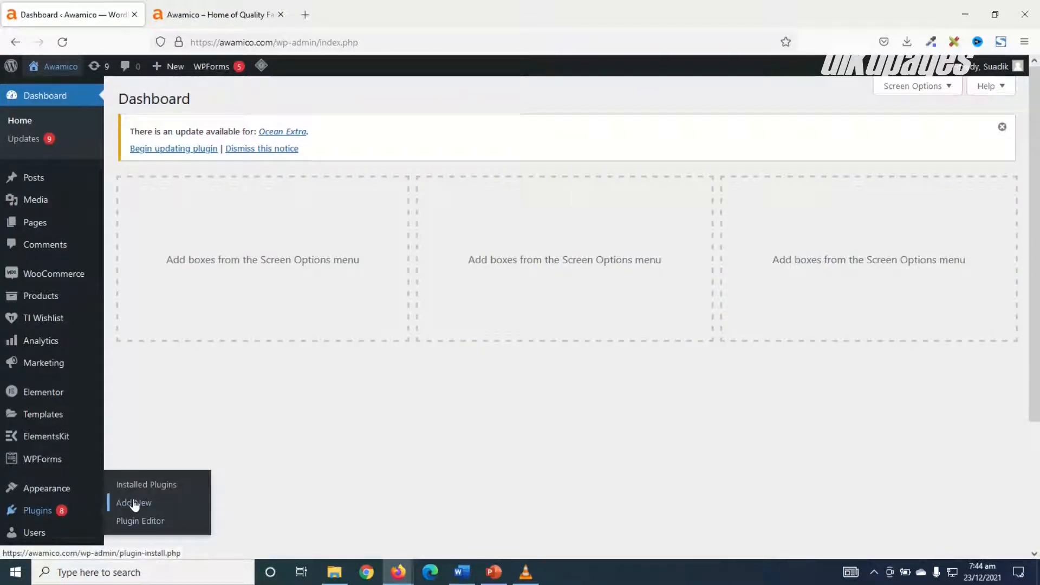
left_click(133, 502)
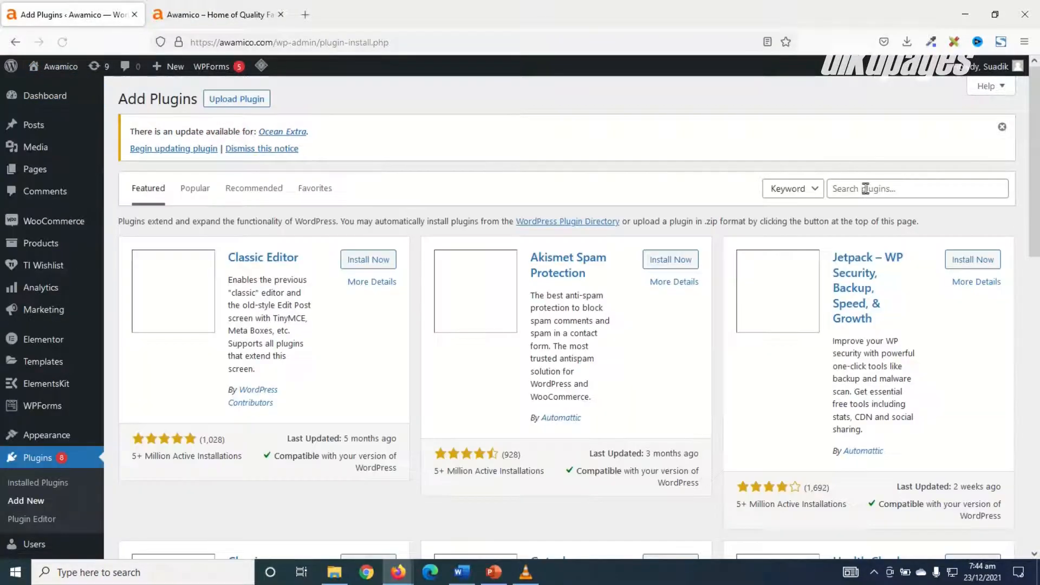
left_click(917, 189)
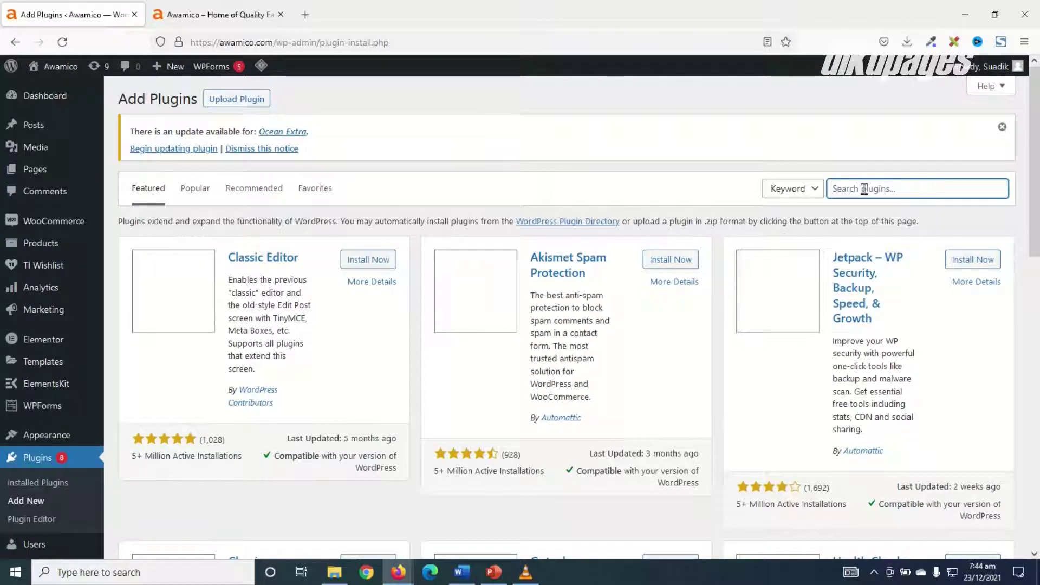
type("order on mobile for woocommerce")
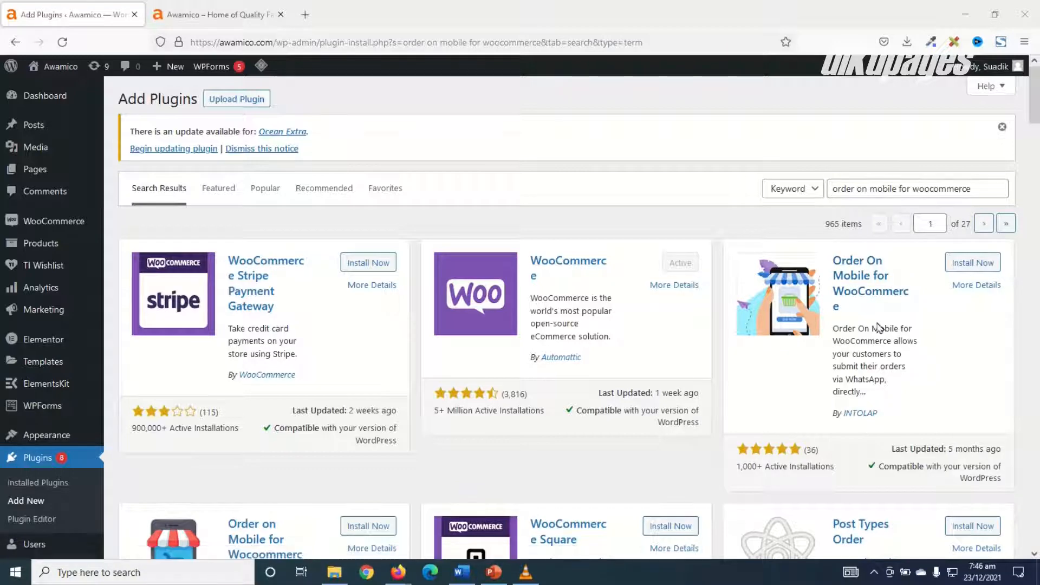
mouse_move(873, 409)
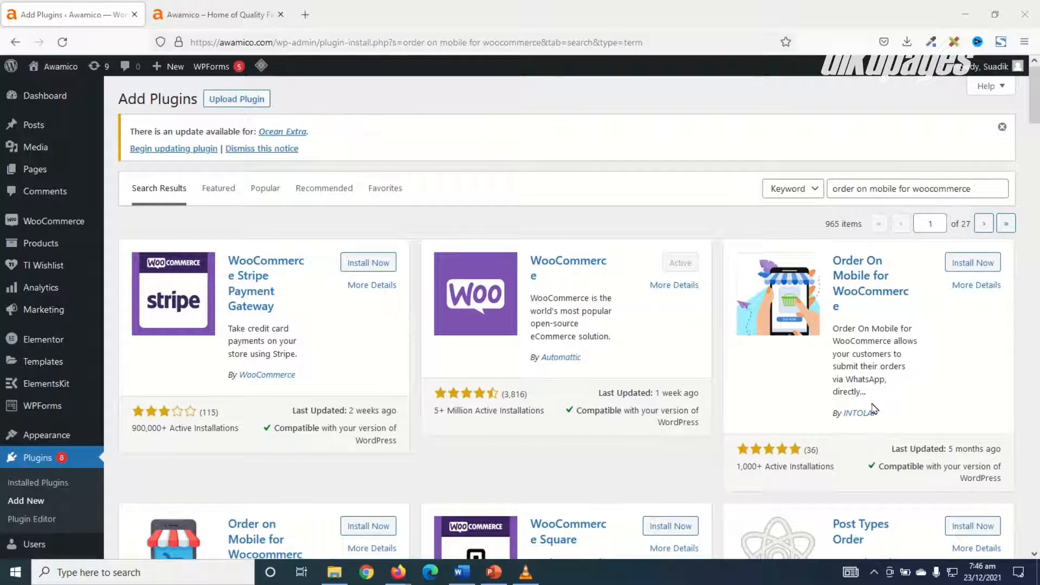
scroll("down", 3)
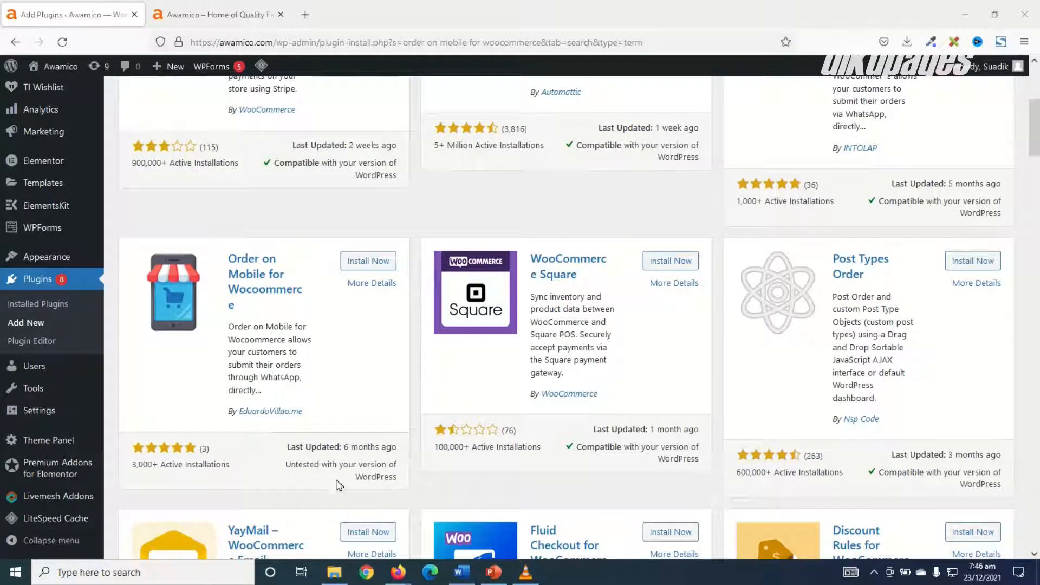
mouse_move(335, 418)
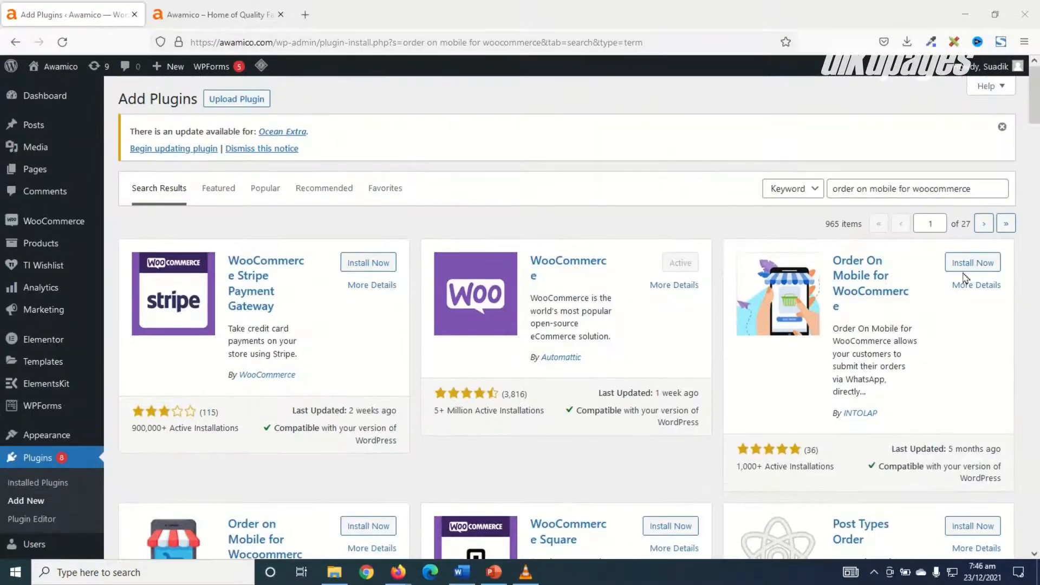
left_click(973, 262)
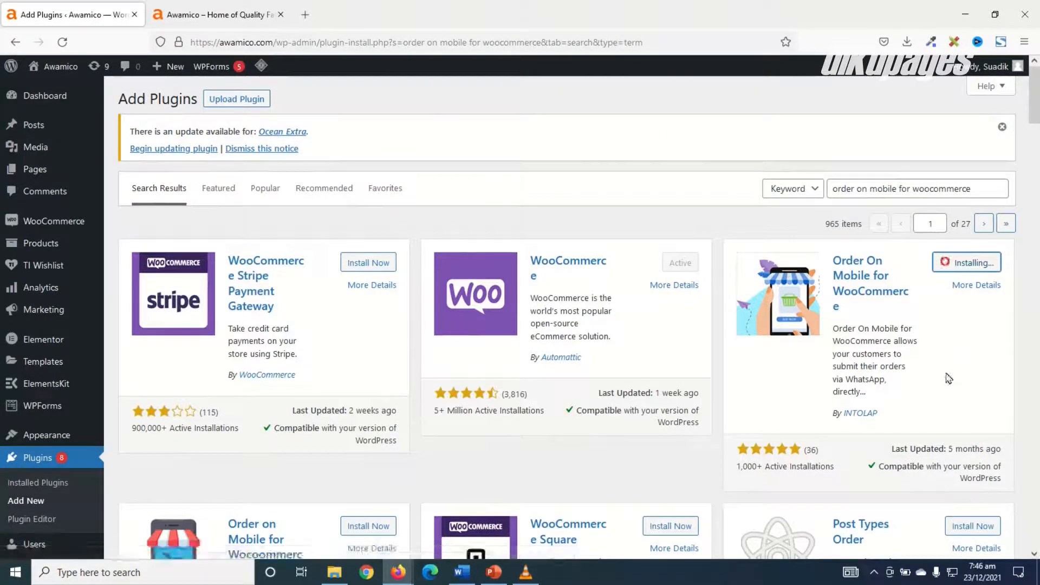
mouse_move(952, 377)
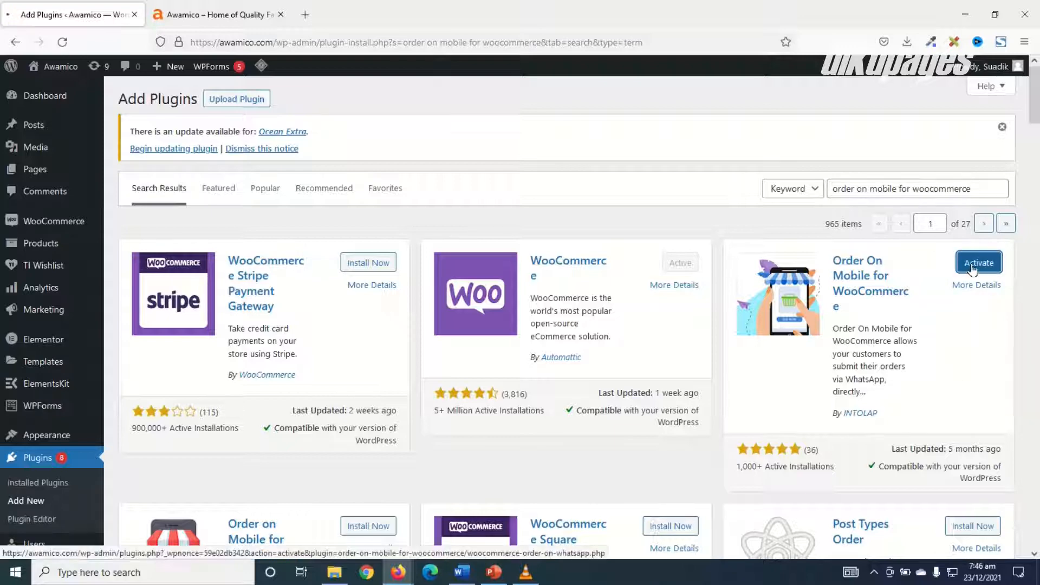
left_click(978, 262)
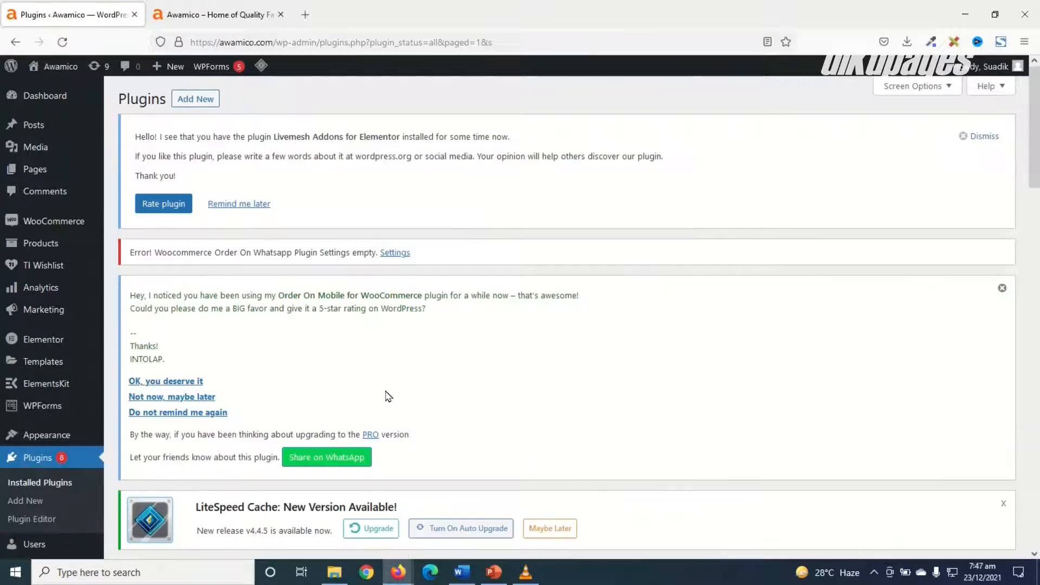
mouse_move(412, 381)
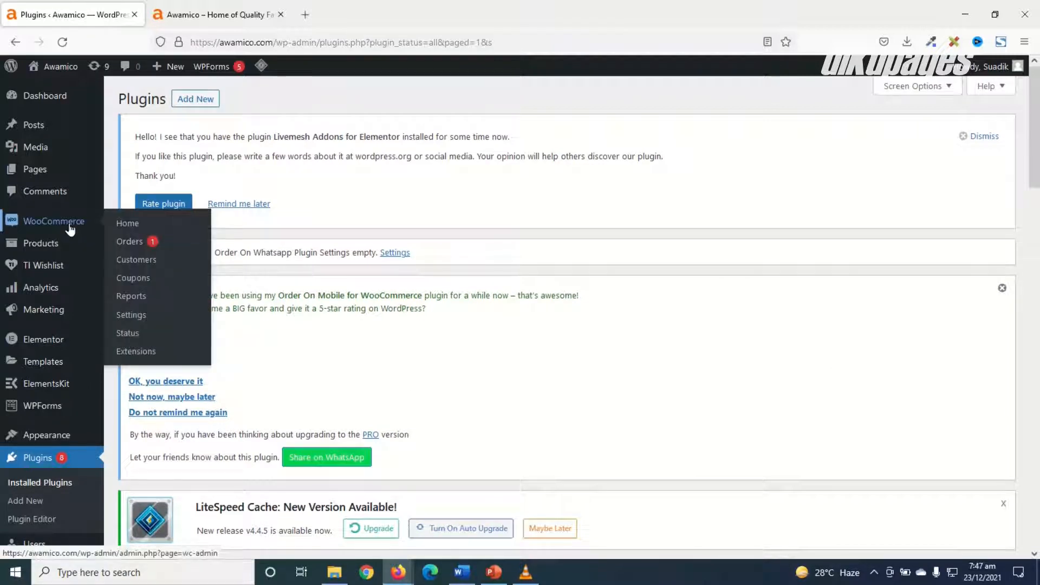
left_click(131, 314)
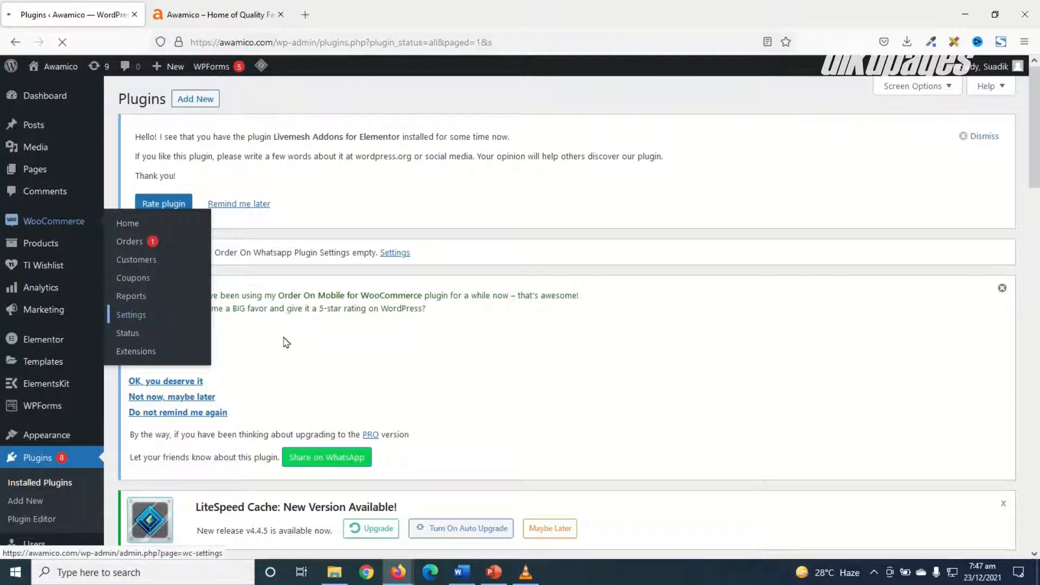
left_click(130, 314)
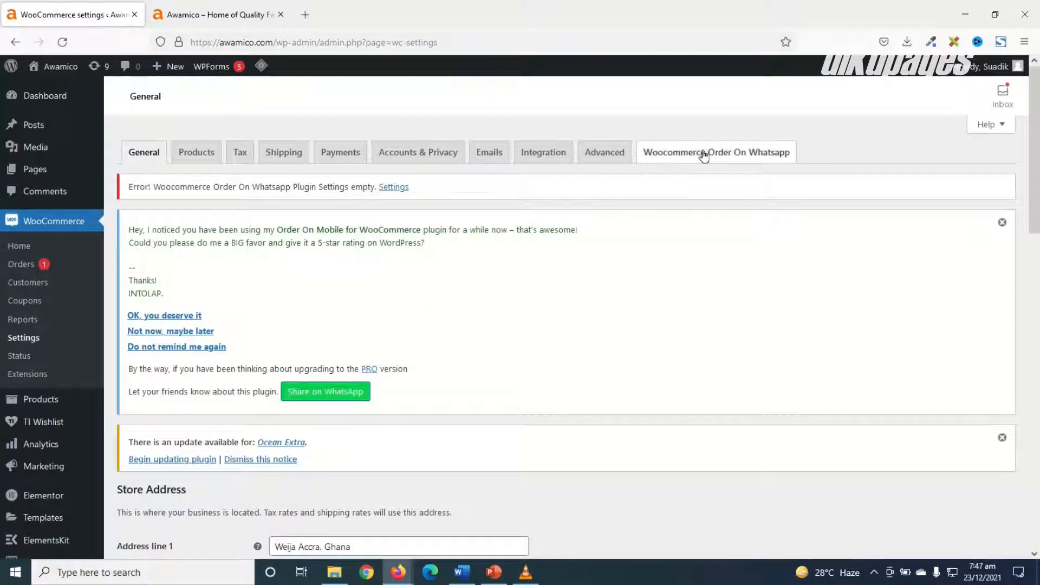
left_click(715, 154)
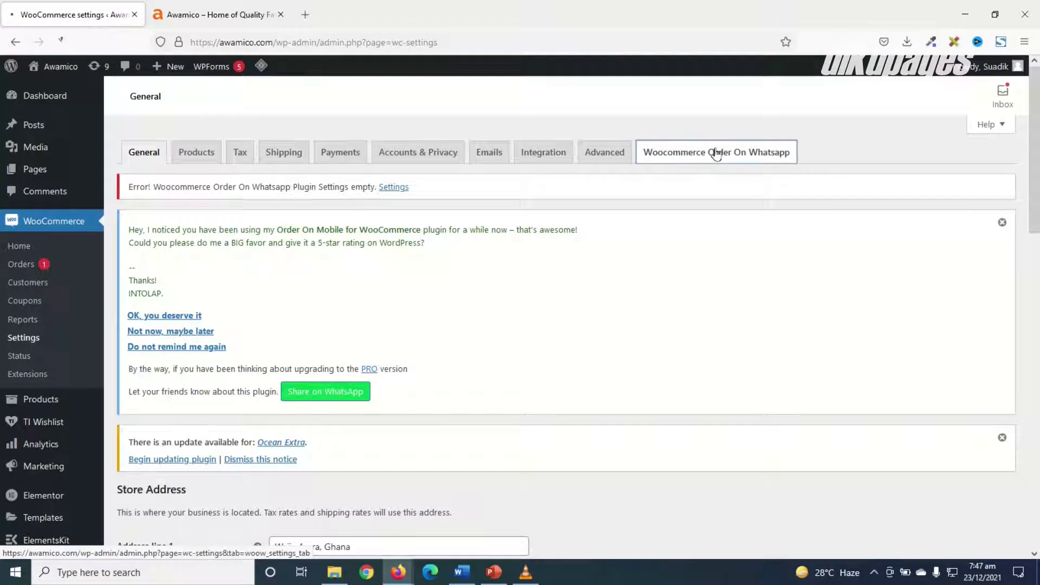
left_click(717, 152)
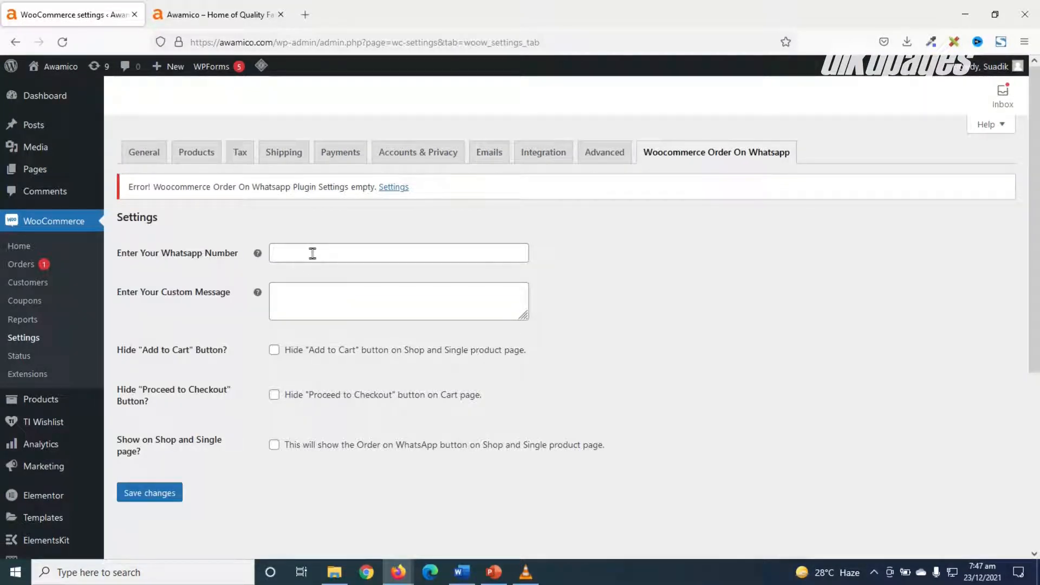
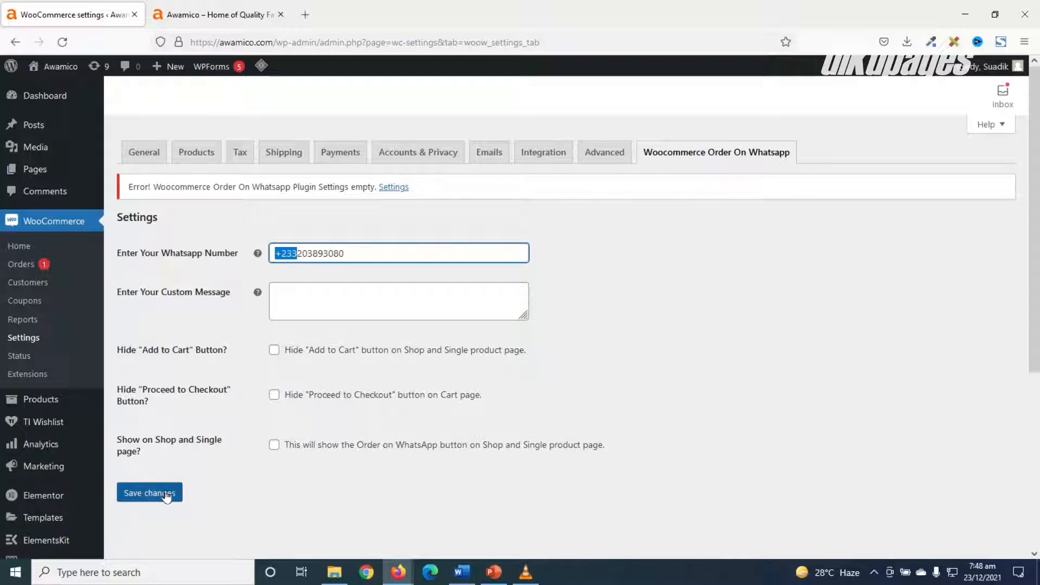
left_click(150, 492)
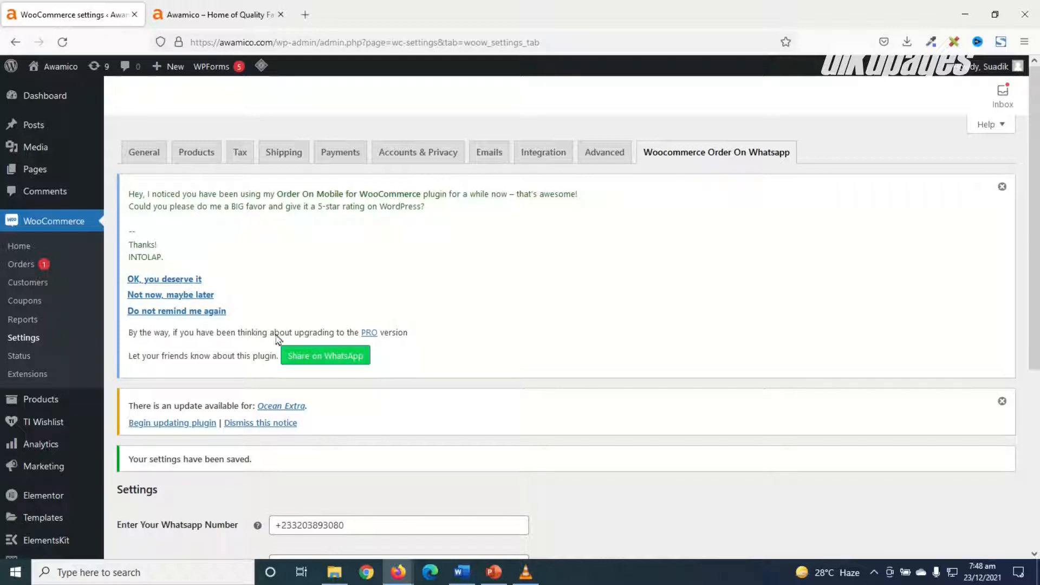
On the storefront, add the Cute Muslim Abaya to the cart from its product page.
left_click(218, 15)
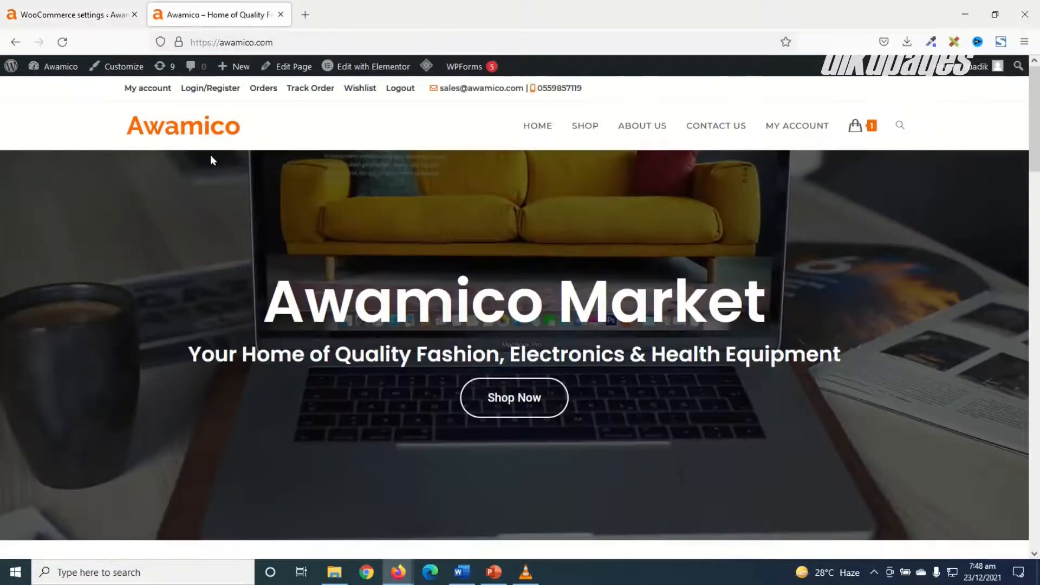
scroll("down", 3)
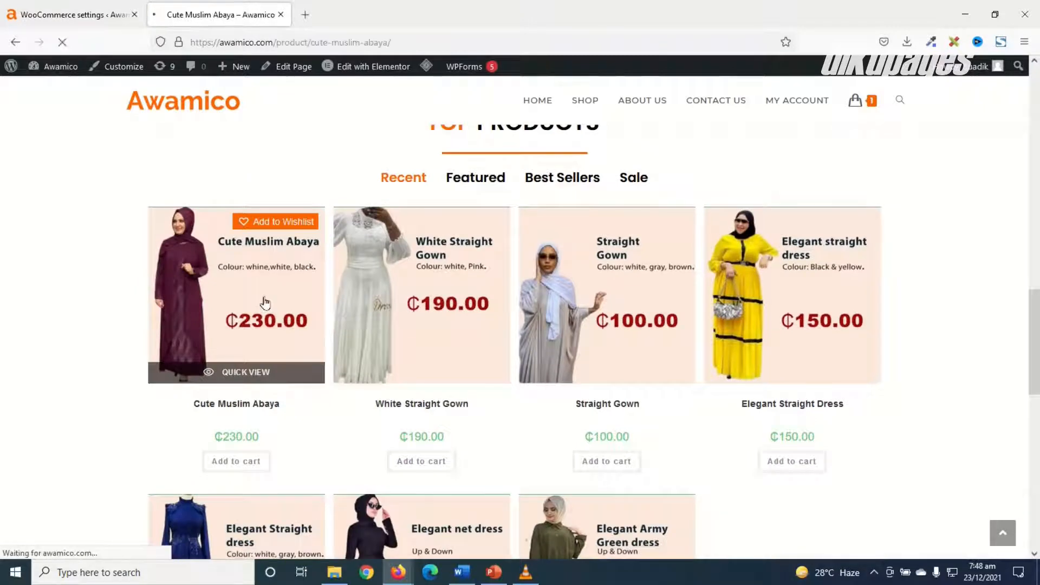
left_click(263, 301)
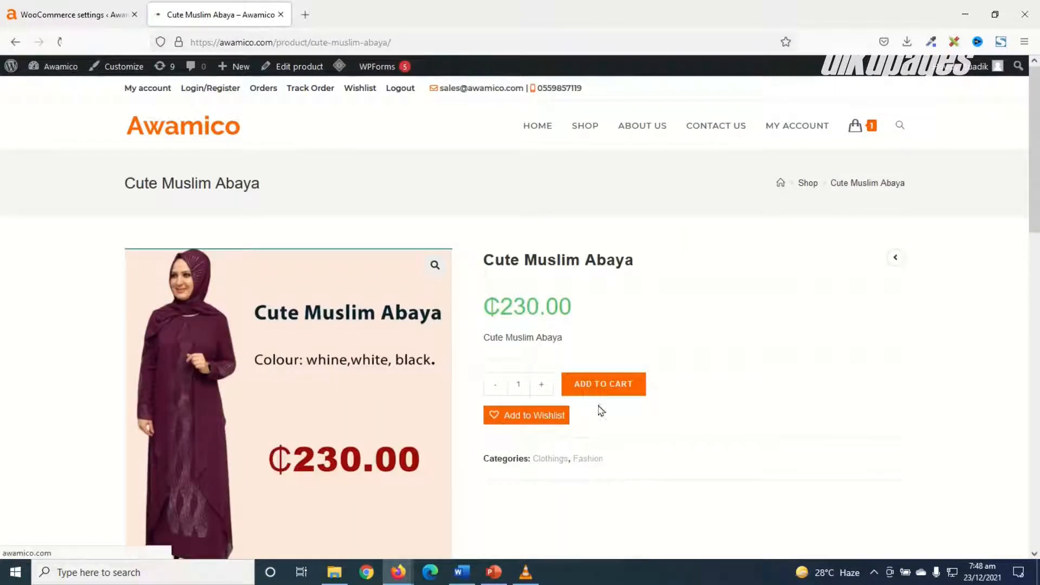
left_click(603, 383)
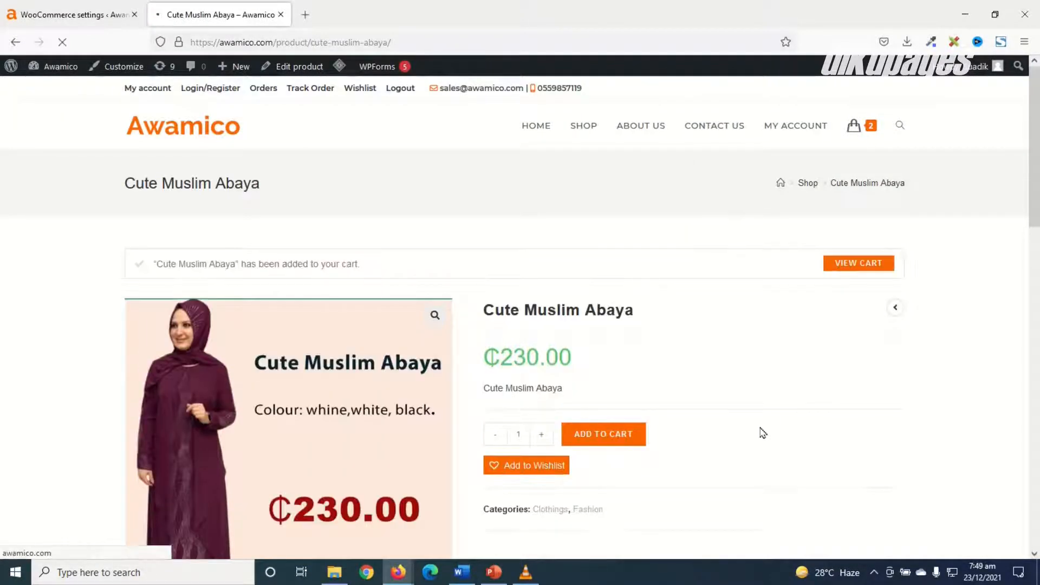
View the cart with the Order On Whatsapp button, then return to the plugin settings.
left_click(858, 262)
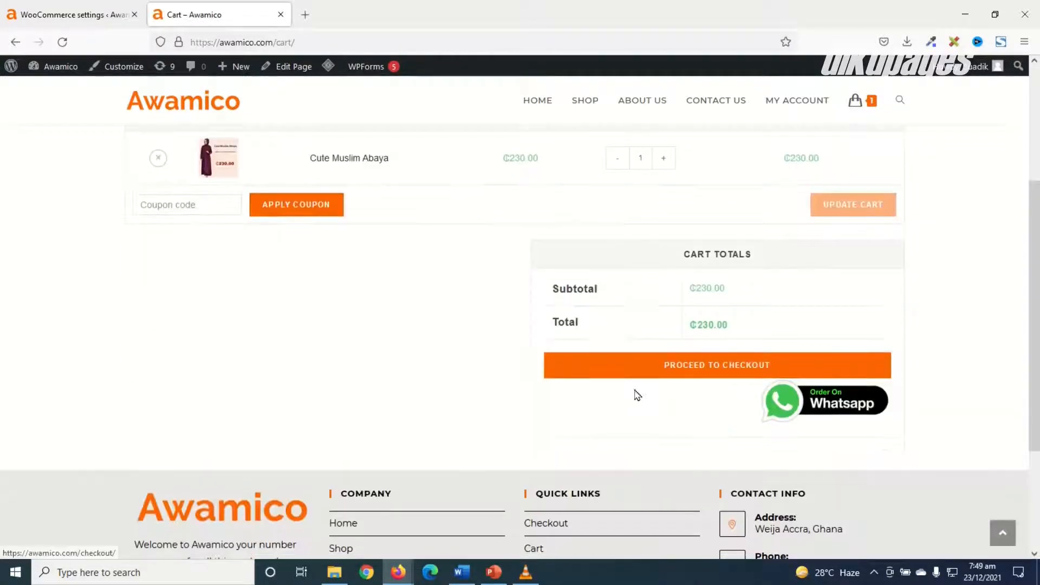
mouse_move(821, 412)
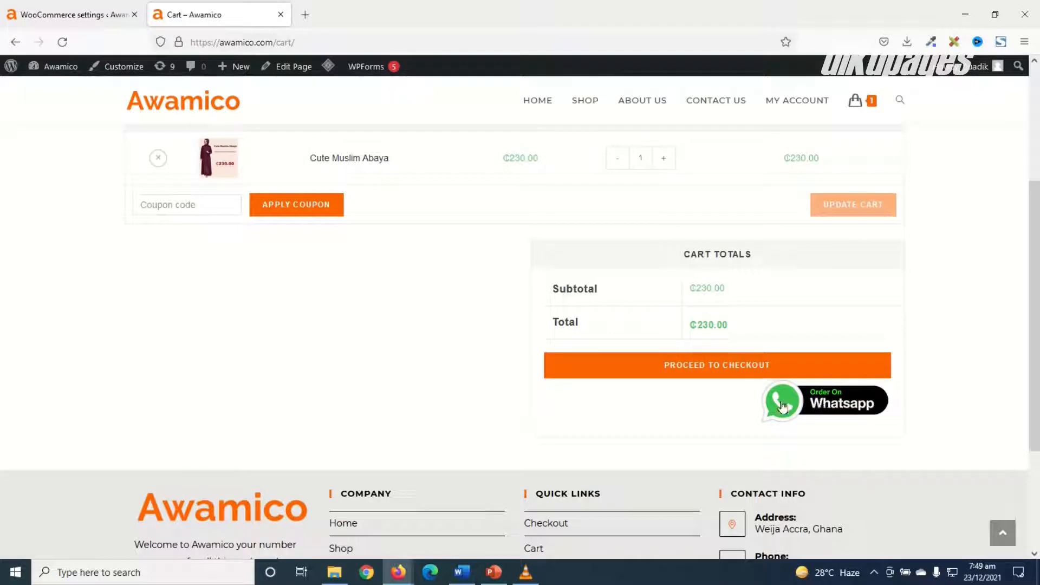
mouse_move(589, 407)
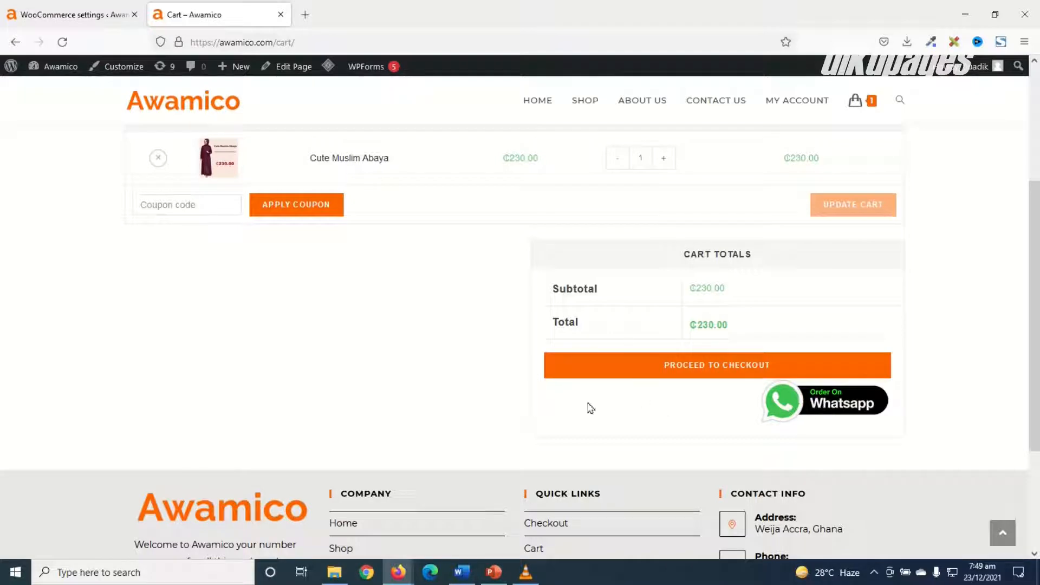
mouse_move(574, 428)
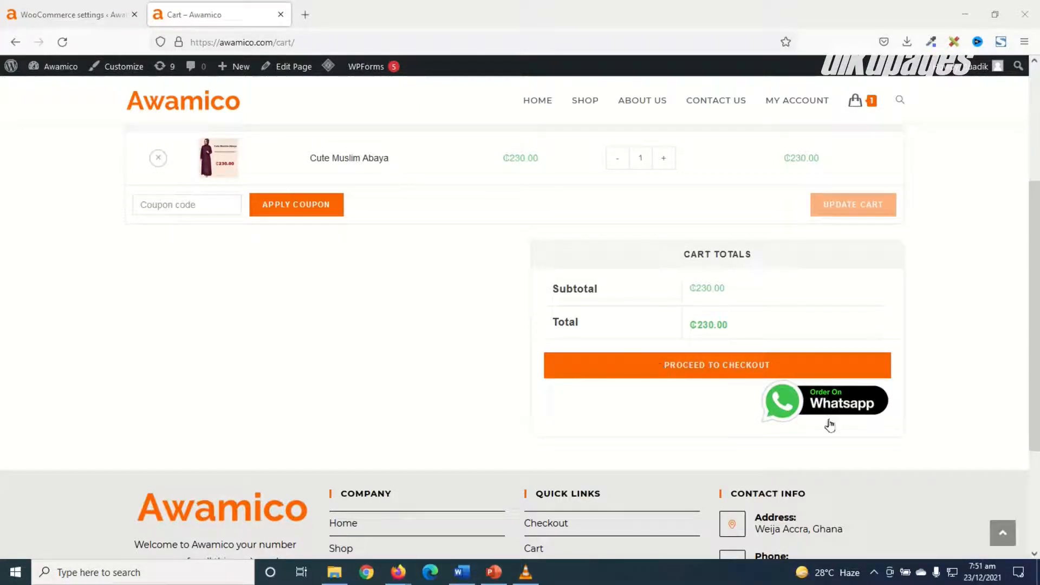
mouse_move(751, 374)
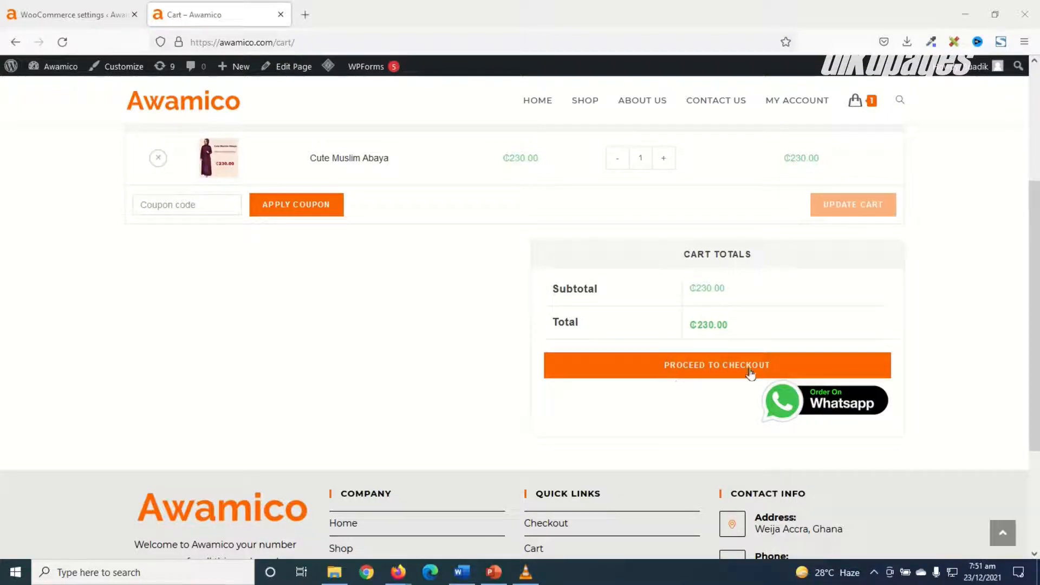
mouse_move(845, 407)
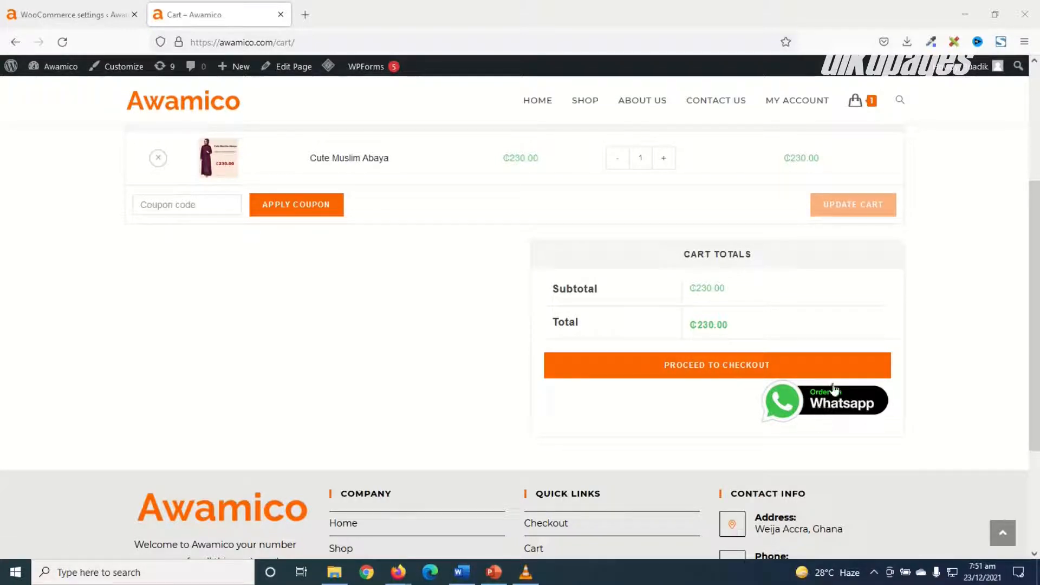
mouse_move(762, 454)
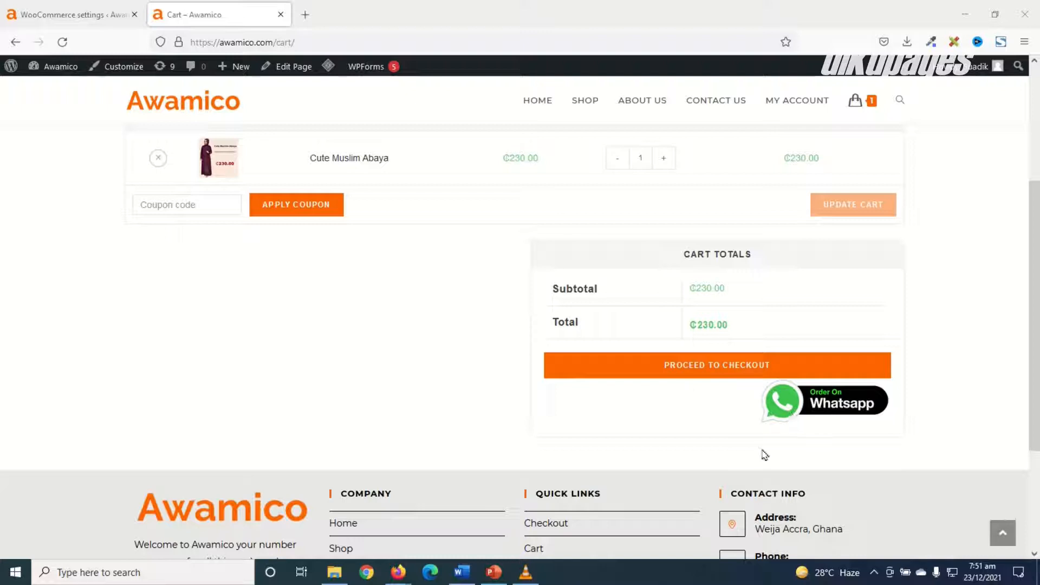
mouse_move(783, 435)
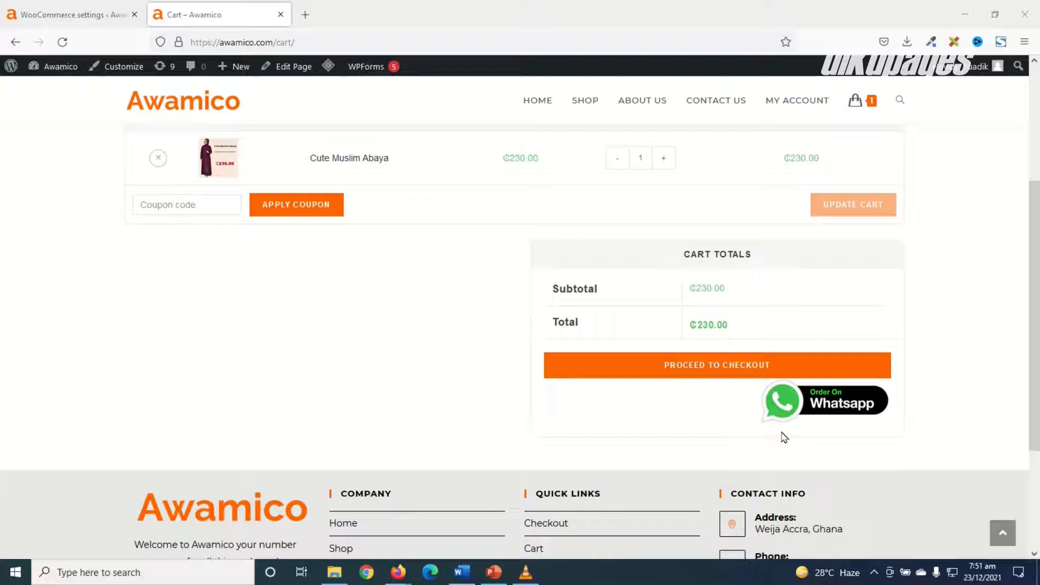
mouse_move(655, 361)
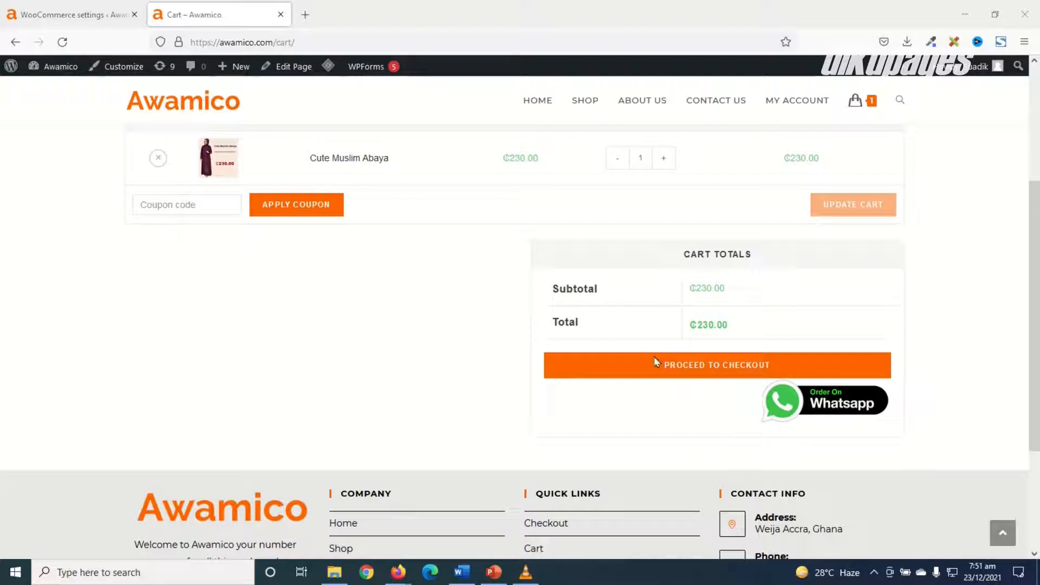
mouse_move(732, 373)
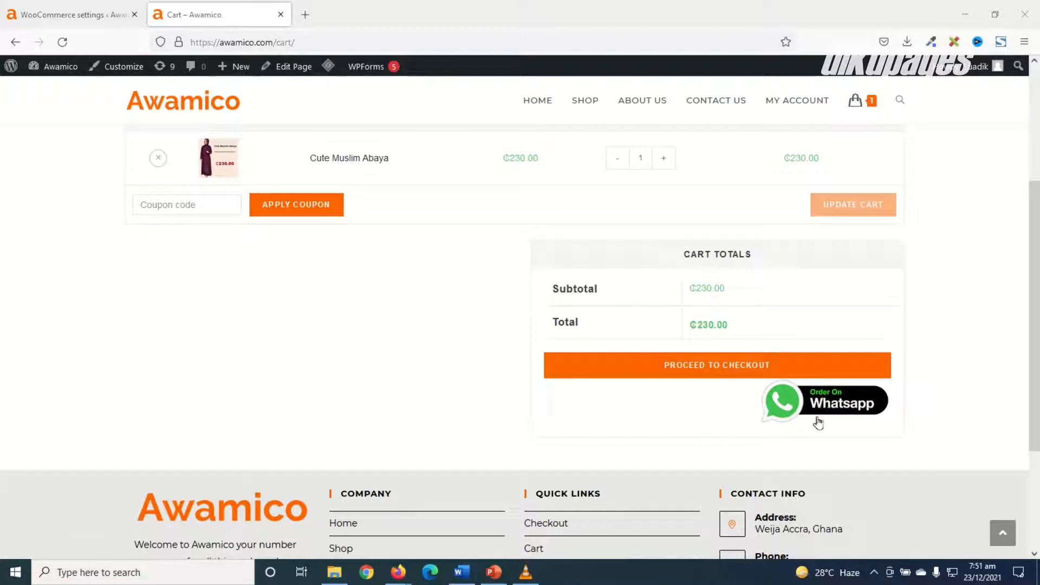
left_click(70, 15)
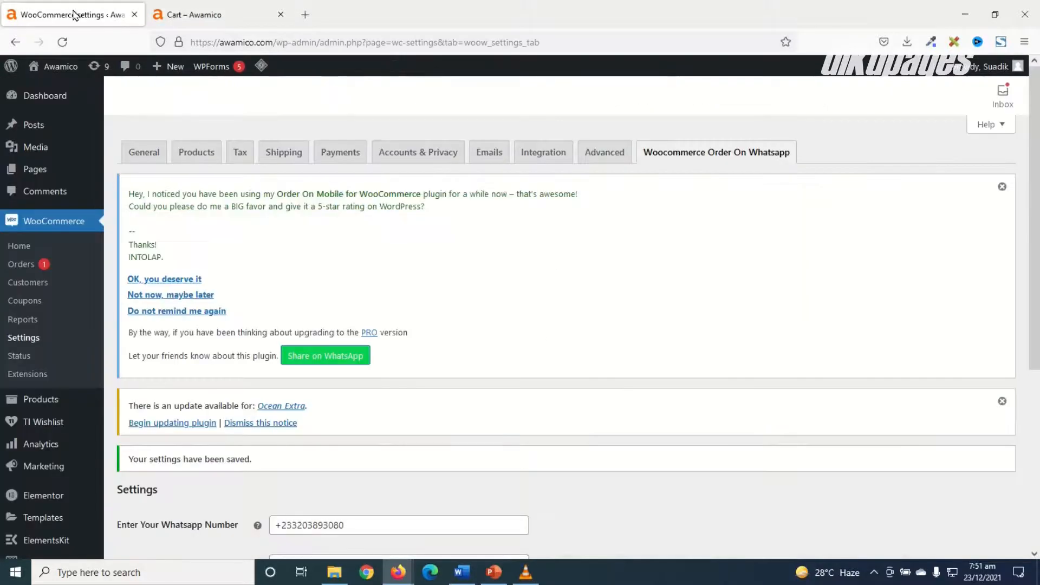
Enable 'Hide Proceed to Checkout Button', save the settings, and go to the store's cart page.
scroll("down", 3)
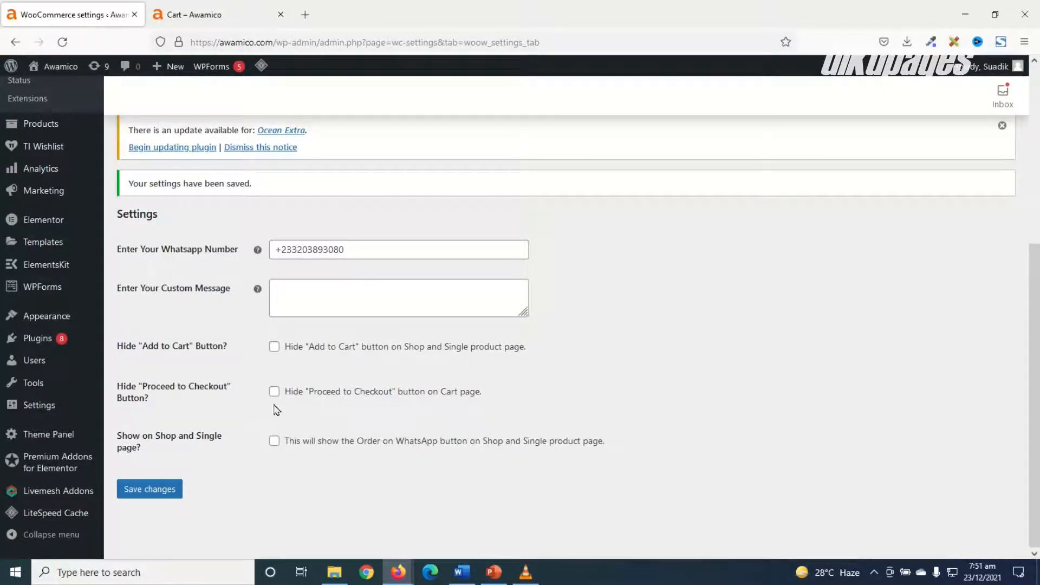
left_click(274, 392)
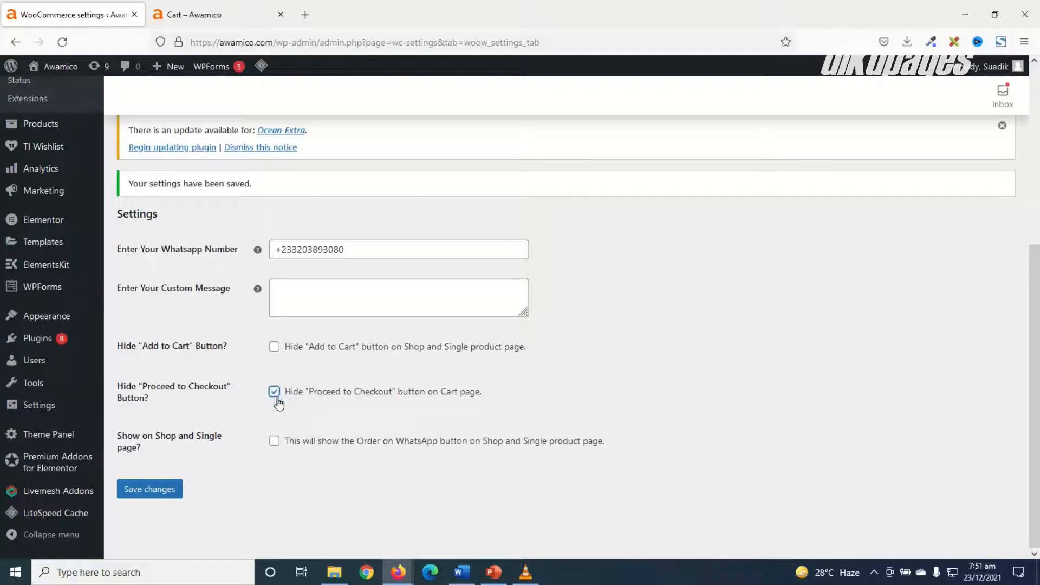
left_click(149, 489)
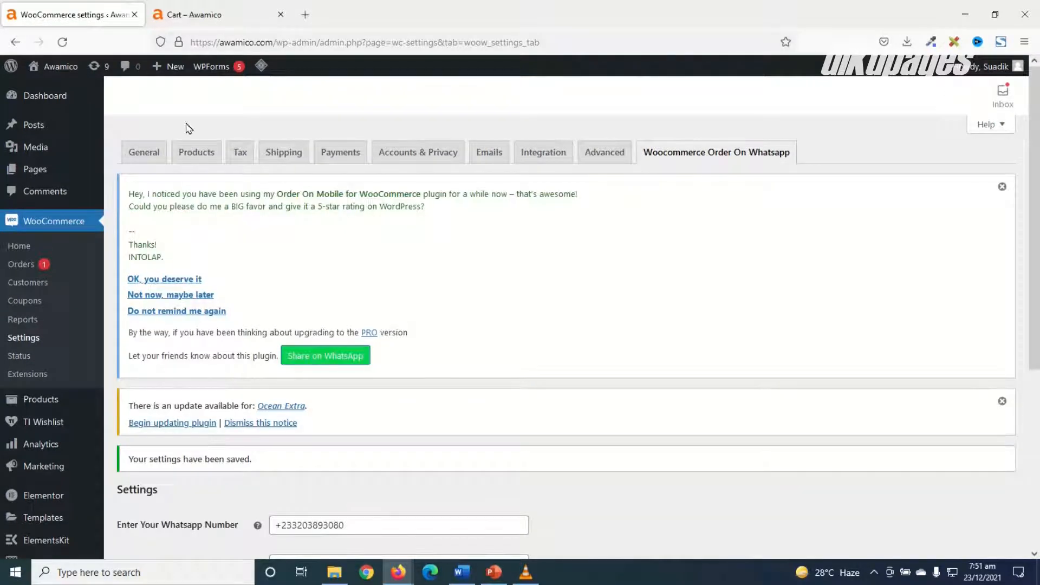
left_click(201, 15)
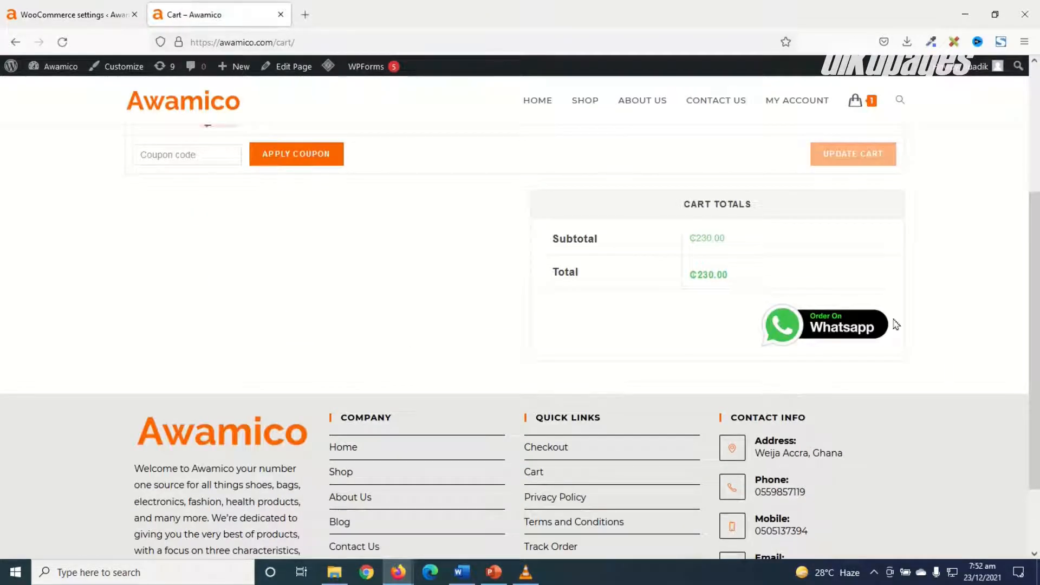
mouse_move(817, 336)
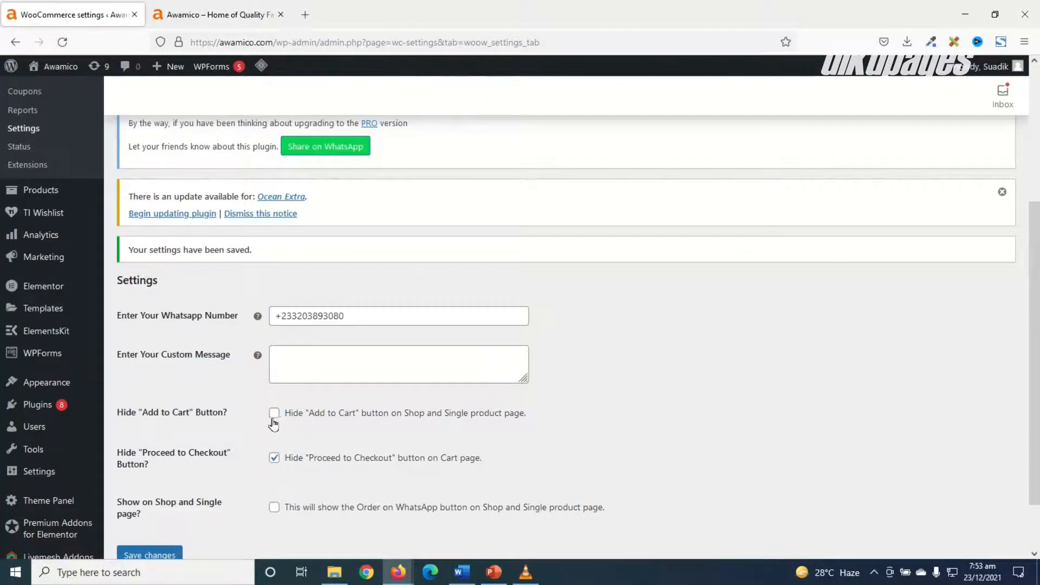
Enable 'Hide Add to Cart Button' and 'Show on Shop and Single page', save, and return to the storefront.
left_click(274, 412)
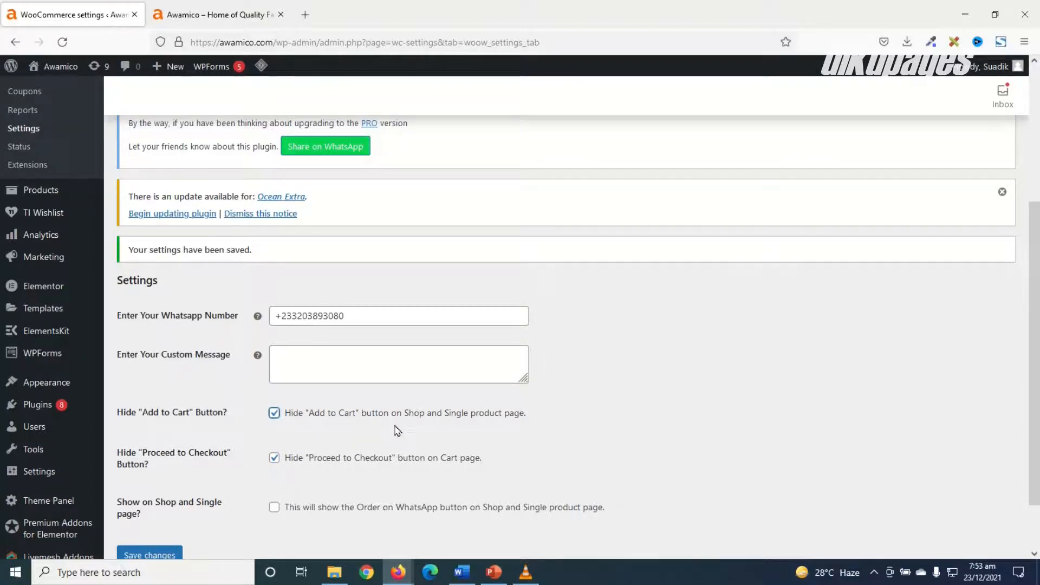
mouse_move(540, 420)
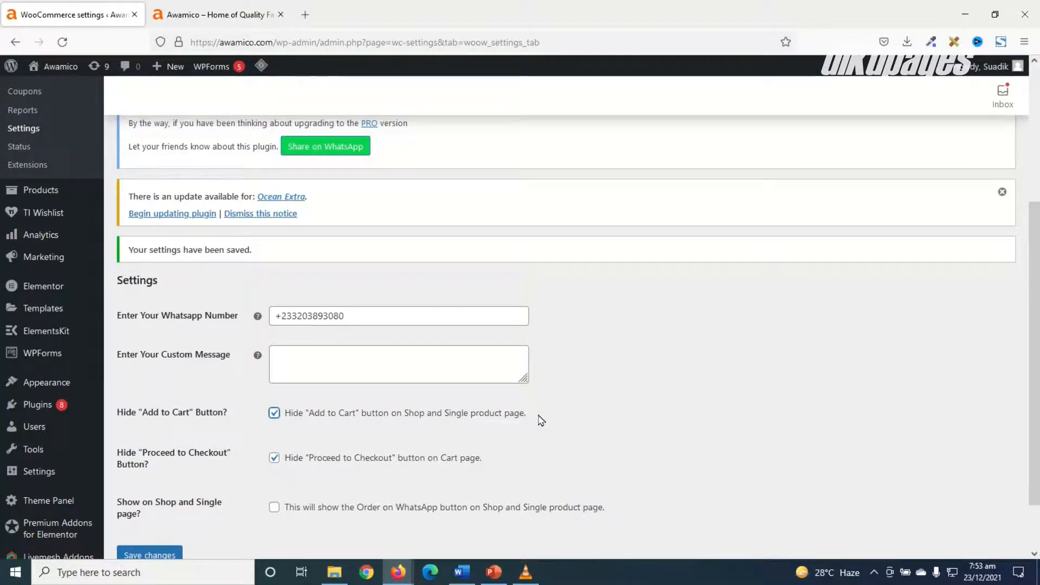
scroll("down", 3)
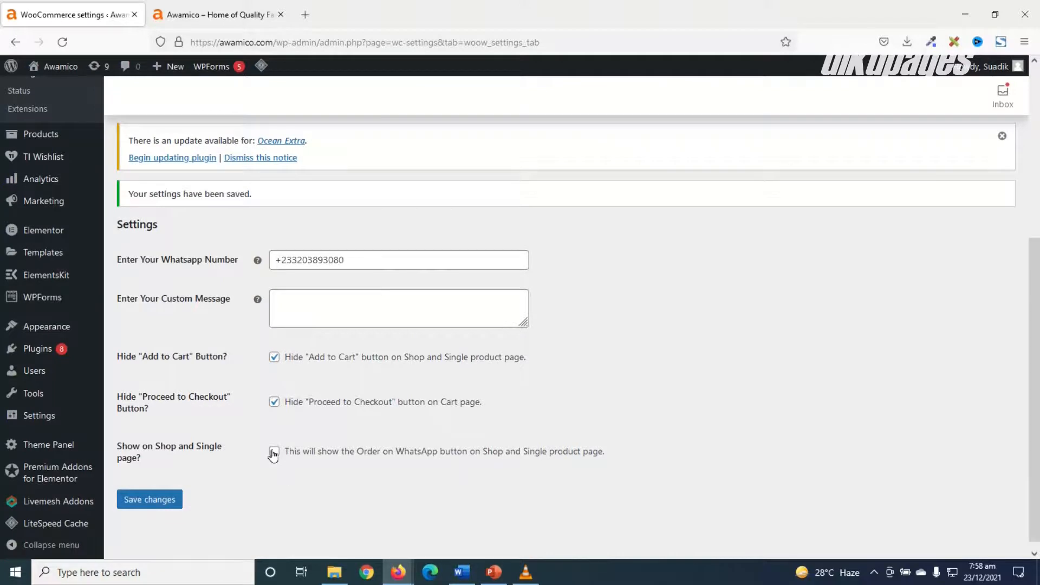
left_click(274, 450)
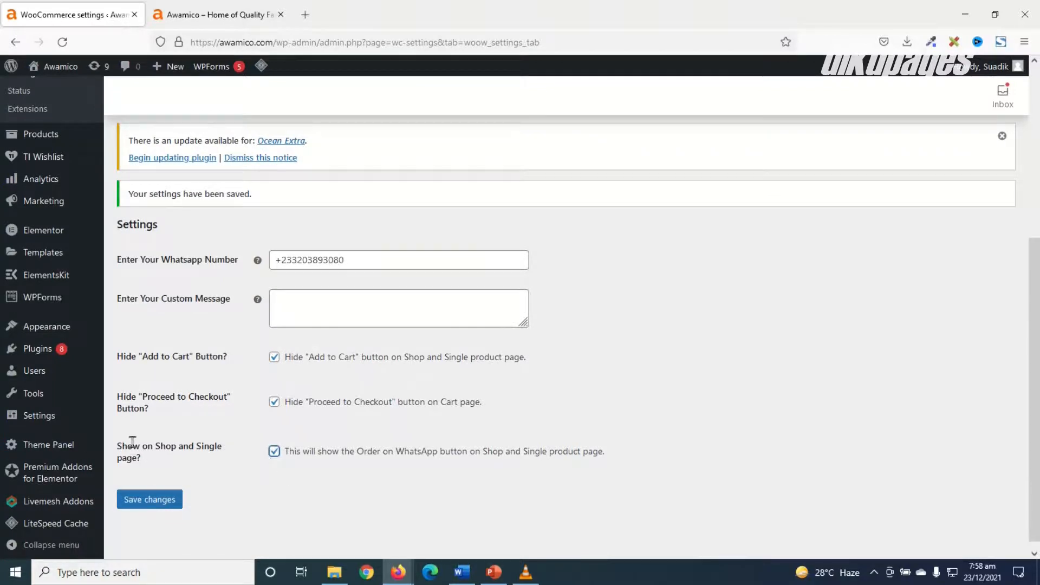
mouse_move(238, 542)
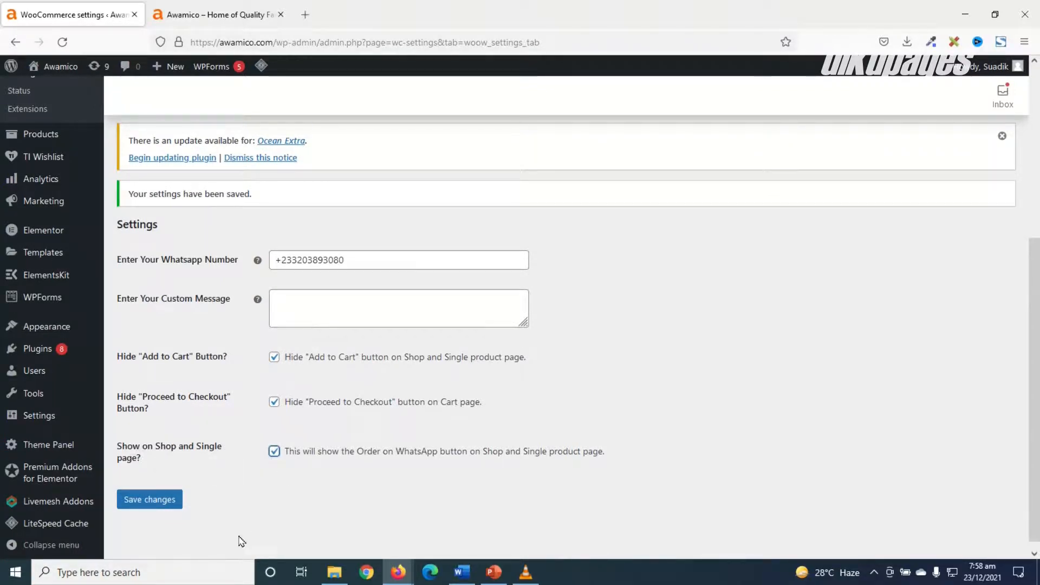
left_click(149, 500)
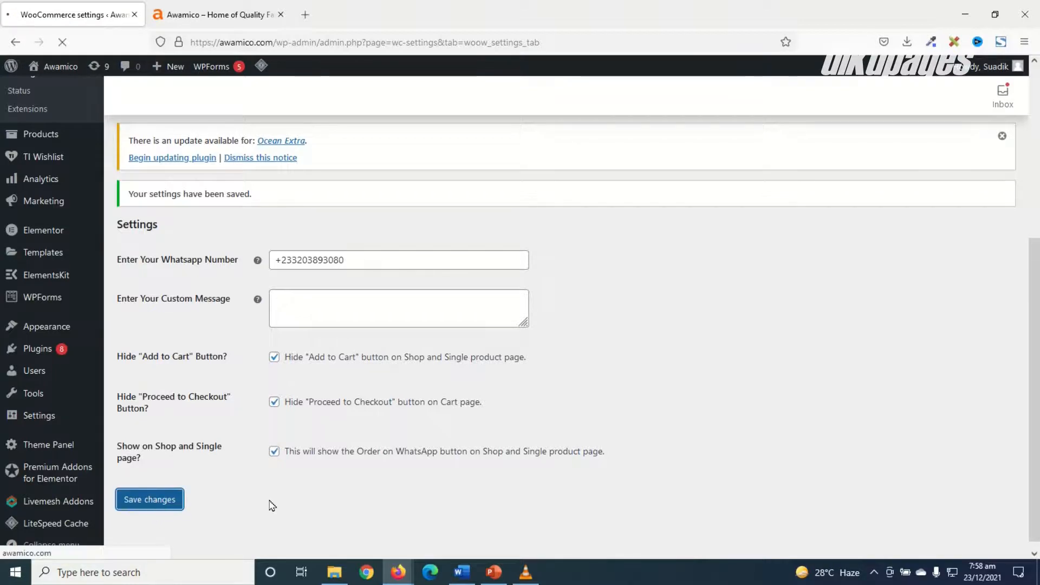
left_click(150, 498)
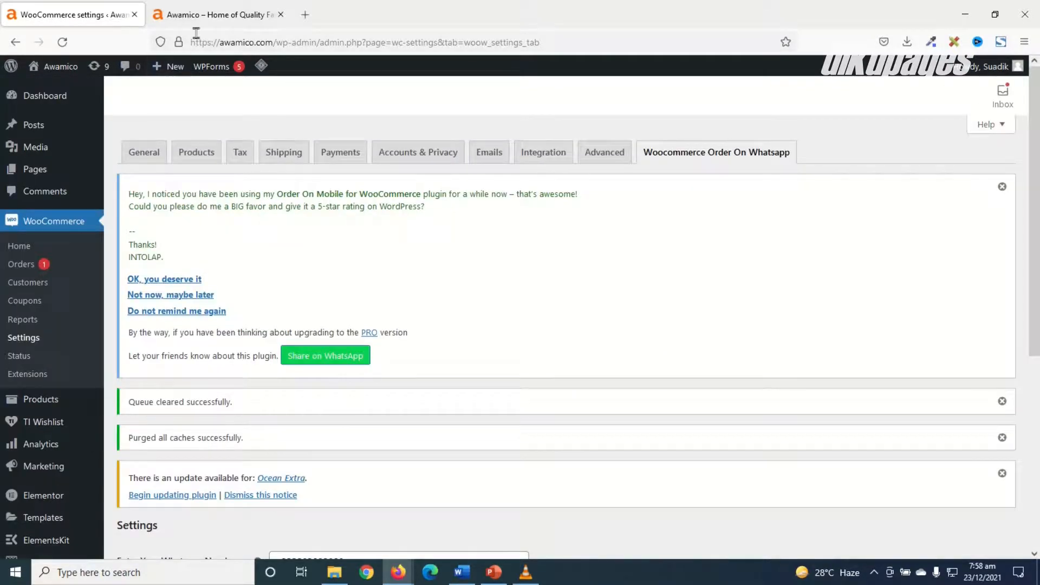
left_click(217, 15)
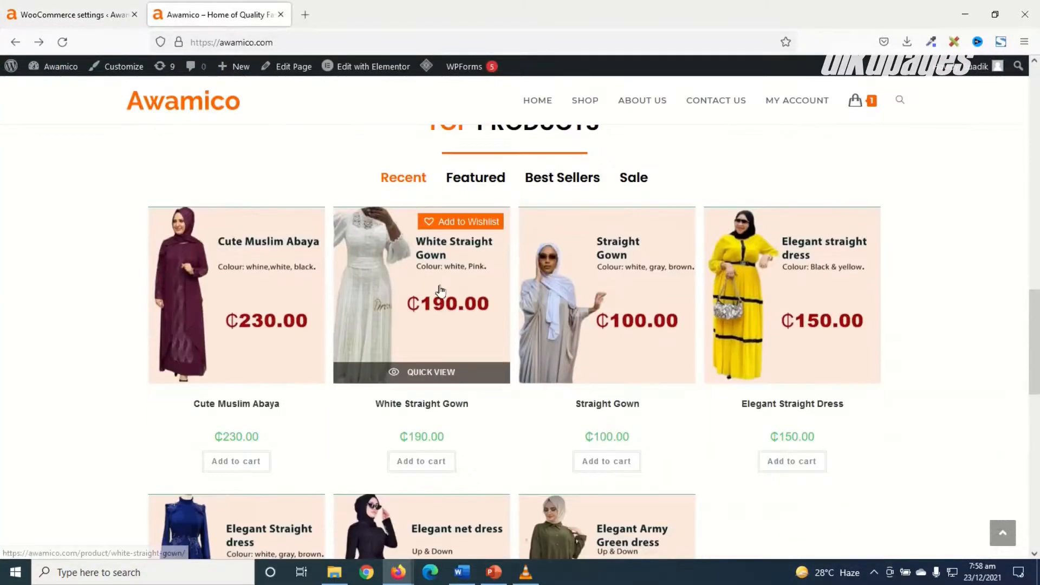
View the White Straight Gown product page with its new Order On Whatsapp button.
left_click(439, 290)
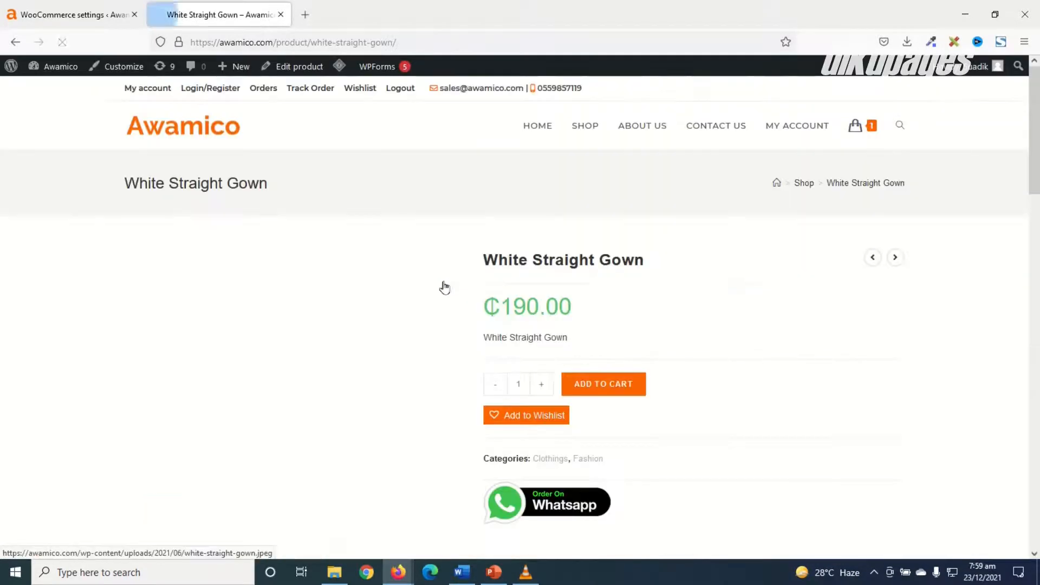
scroll("down", 3)
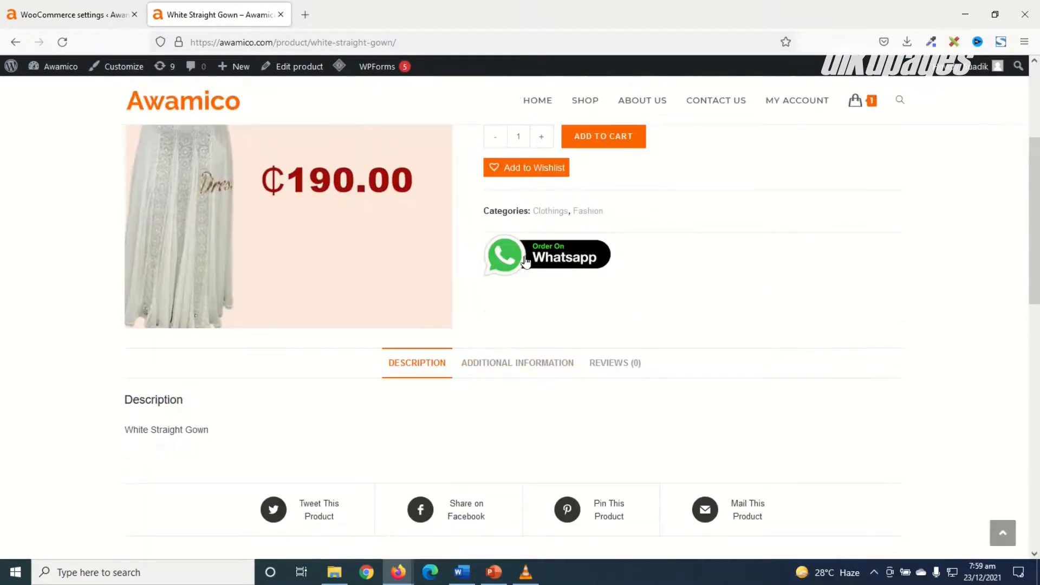
mouse_move(573, 299)
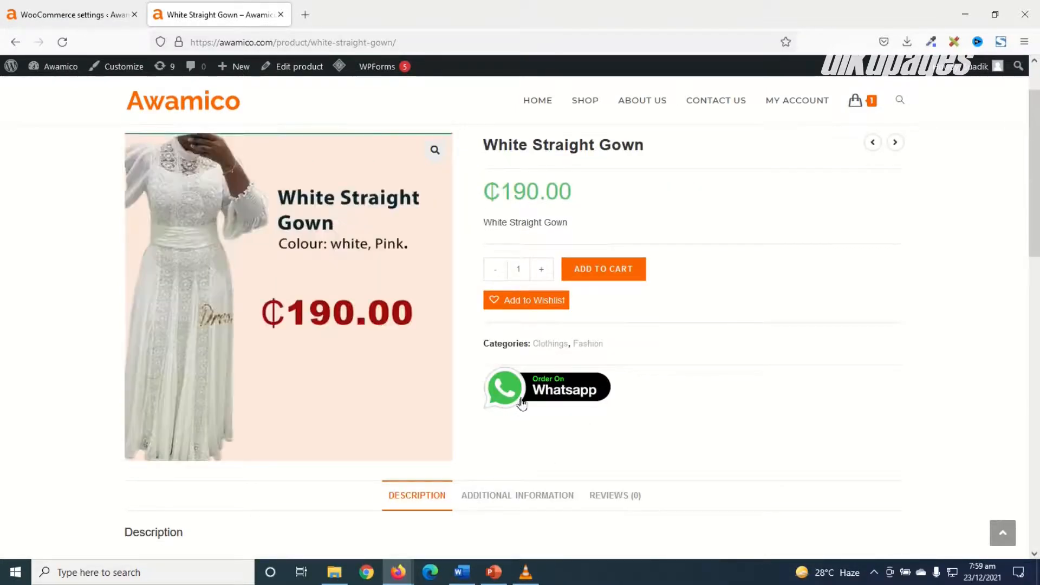
mouse_move(535, 398)
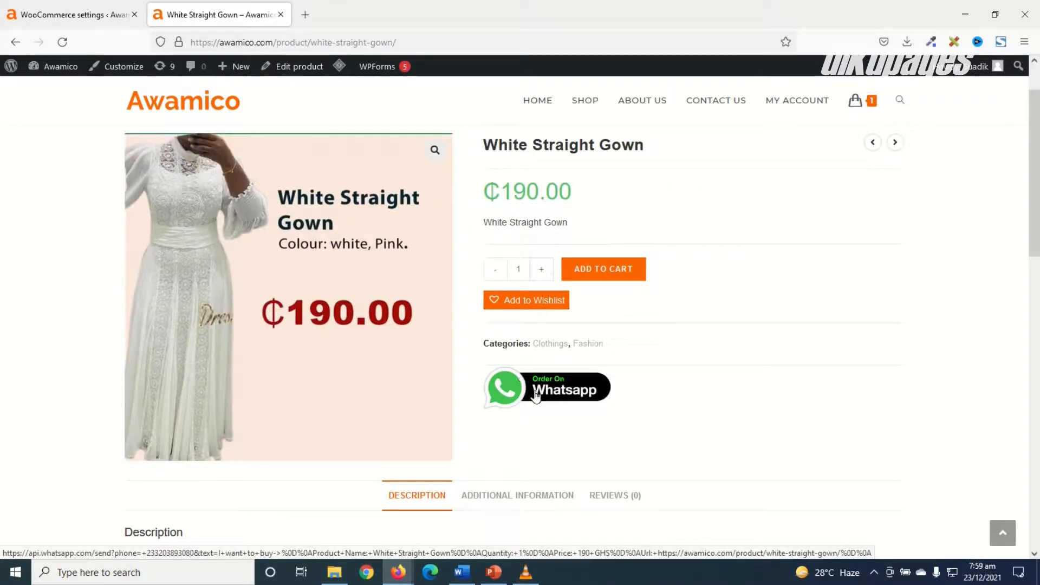
mouse_move(639, 425)
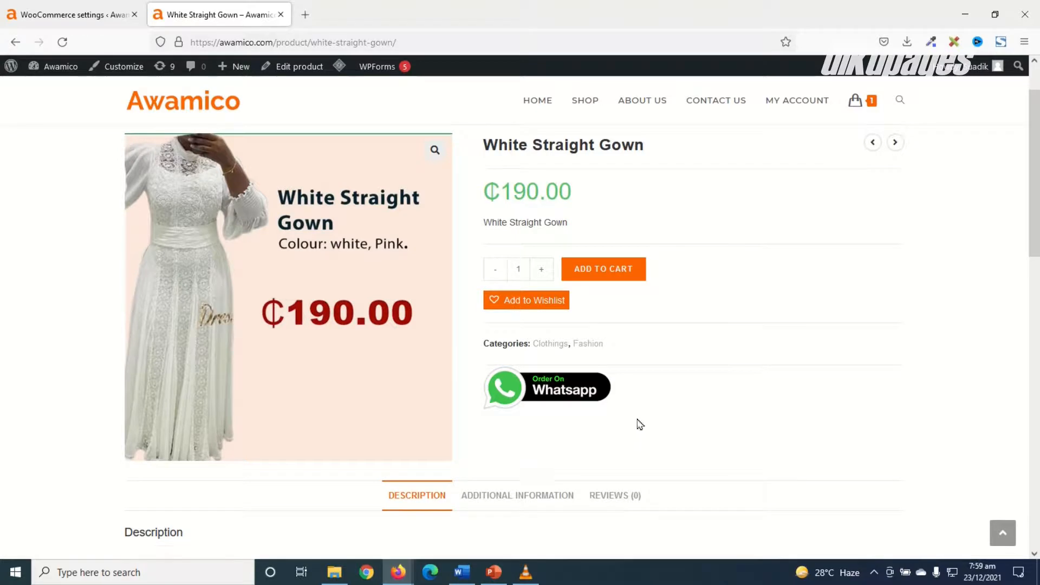
mouse_move(634, 425)
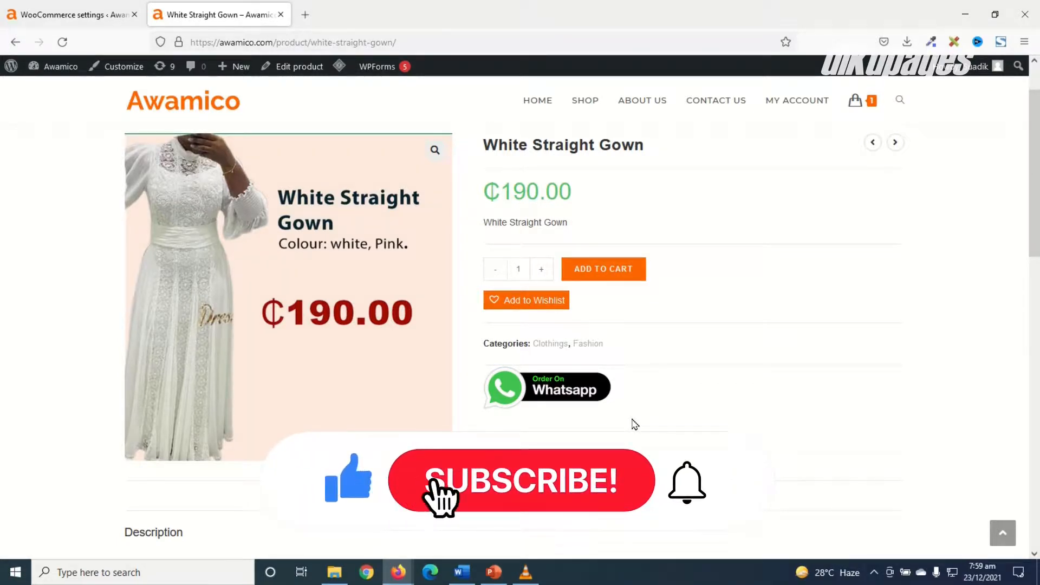
left_click(520, 481)
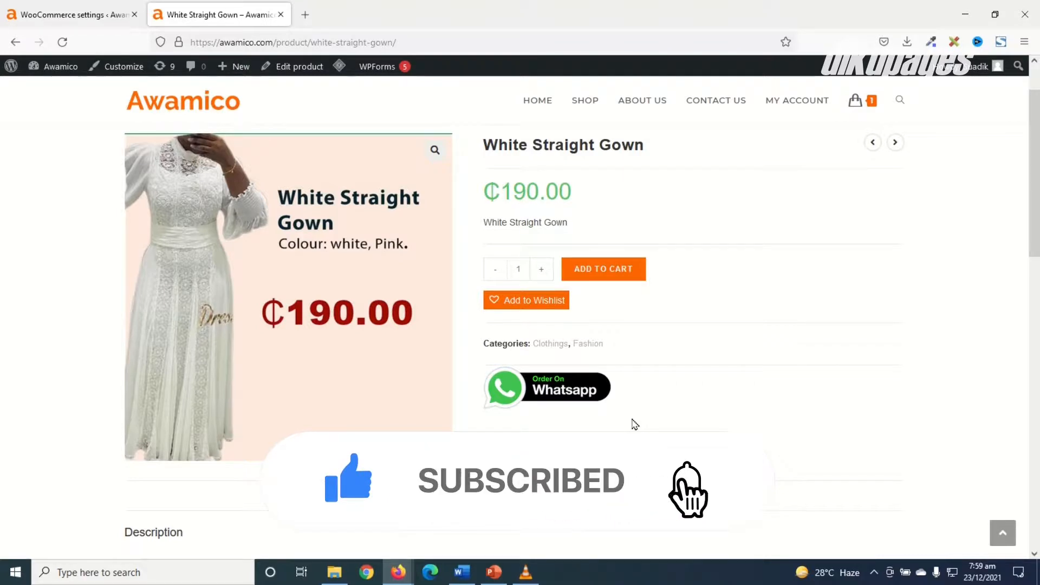